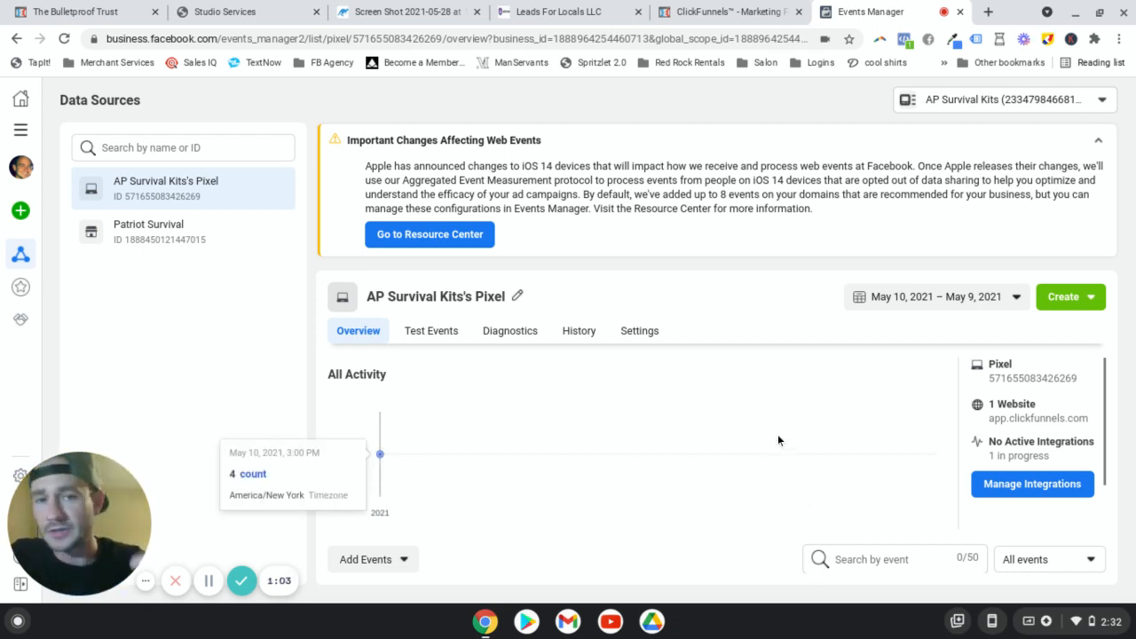
mouse_move(788, 269)
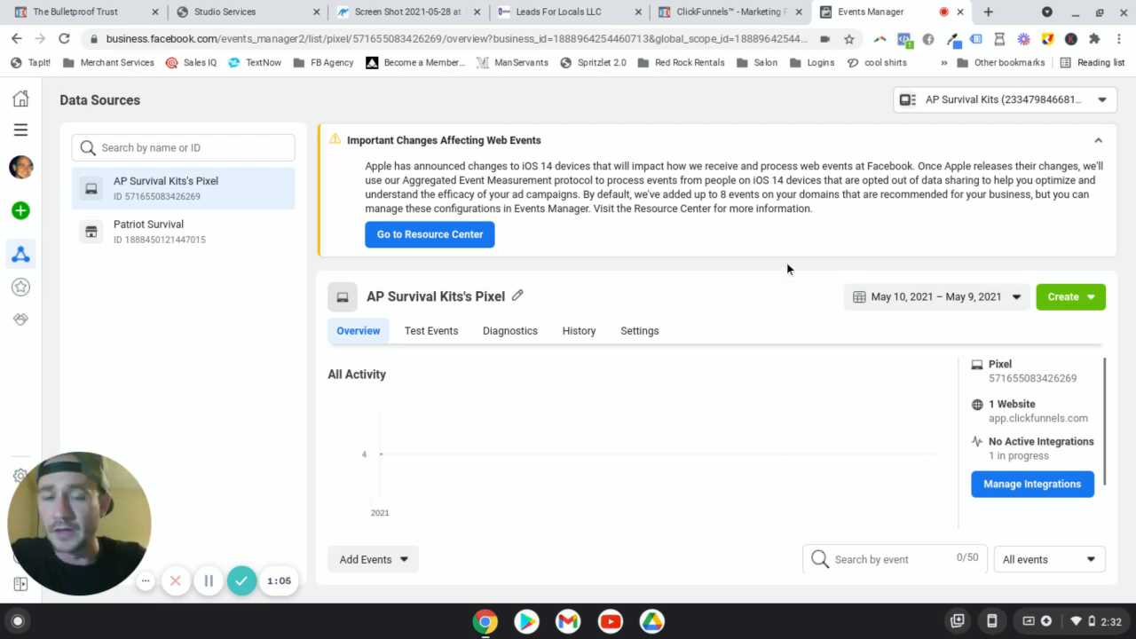
mouse_move(772, 264)
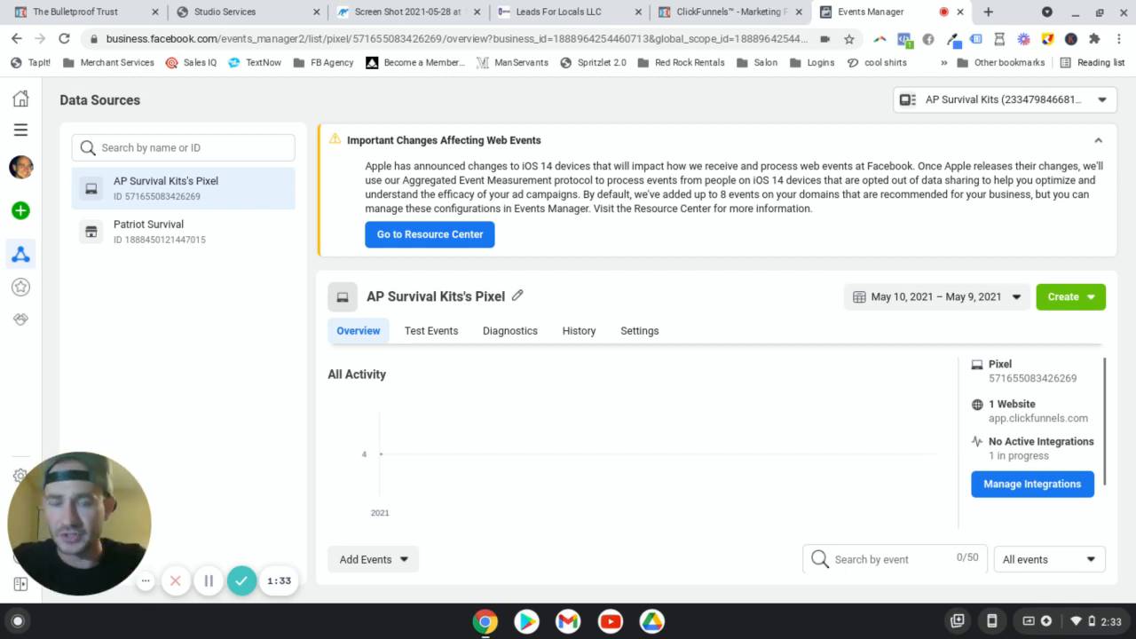
mouse_move(772, 251)
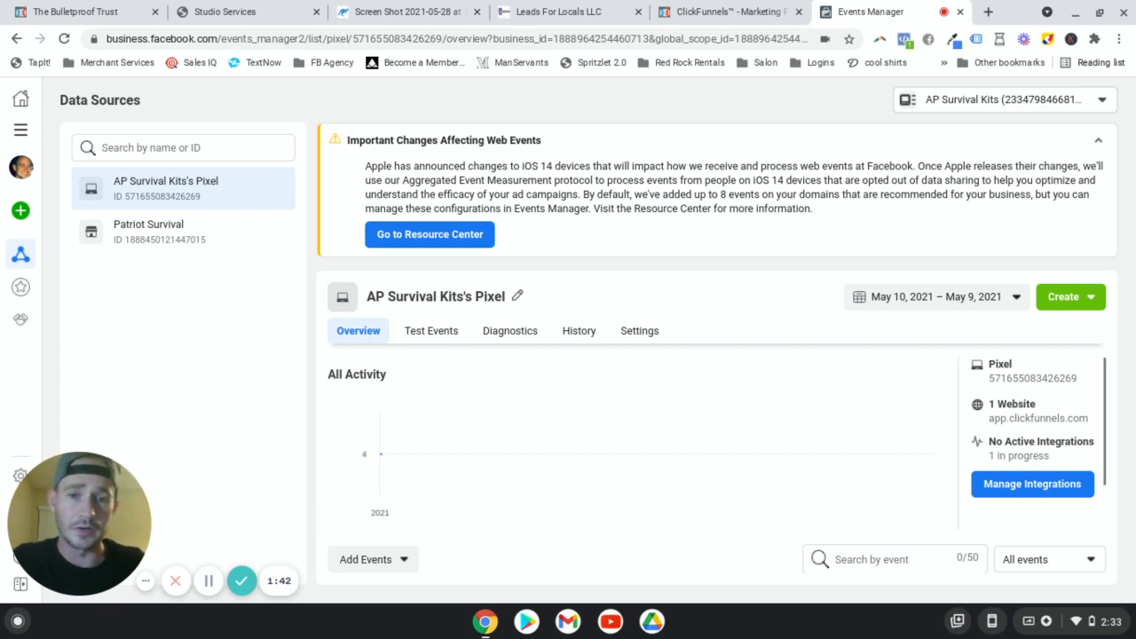
click(564, 12)
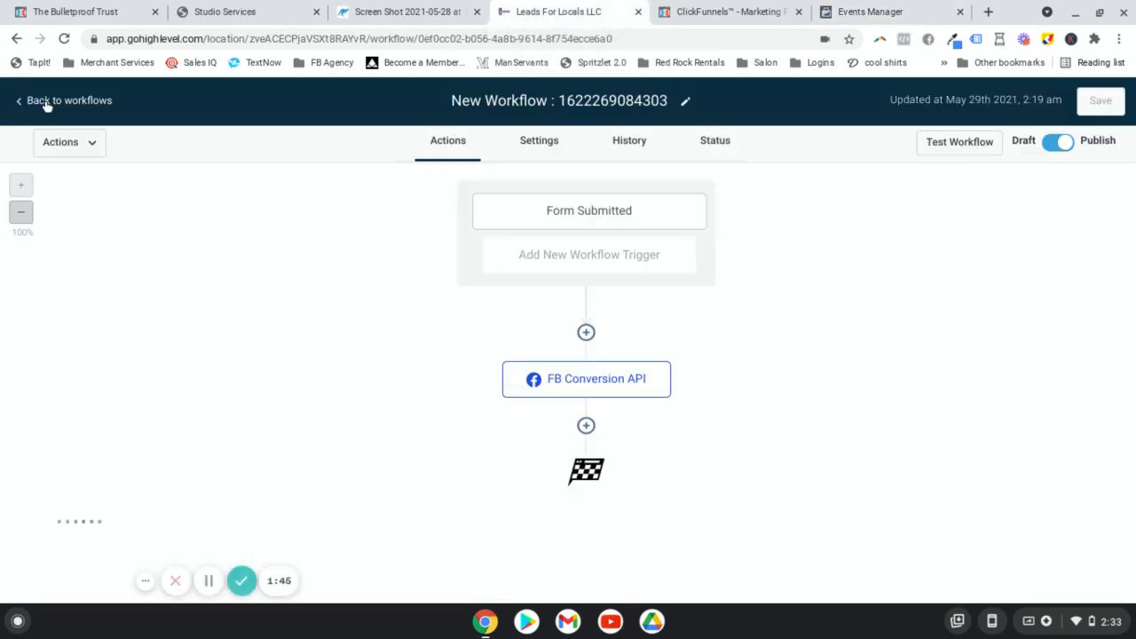
- Verify the Facebook Account card shows Connected in Settings > Integrations
click(69, 100)
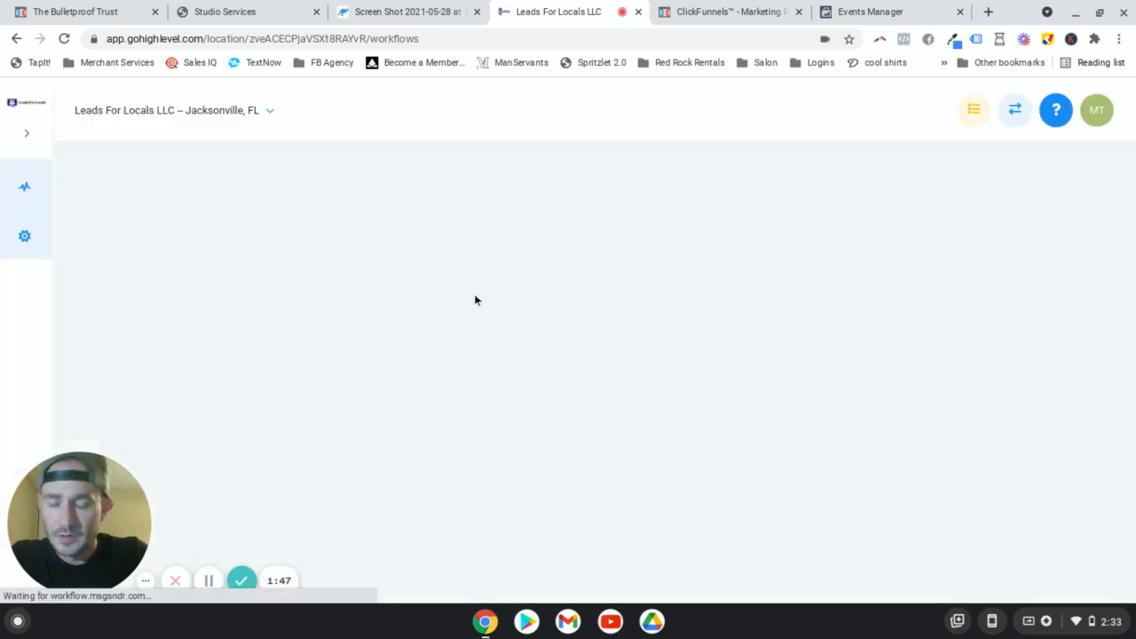
click(26, 133)
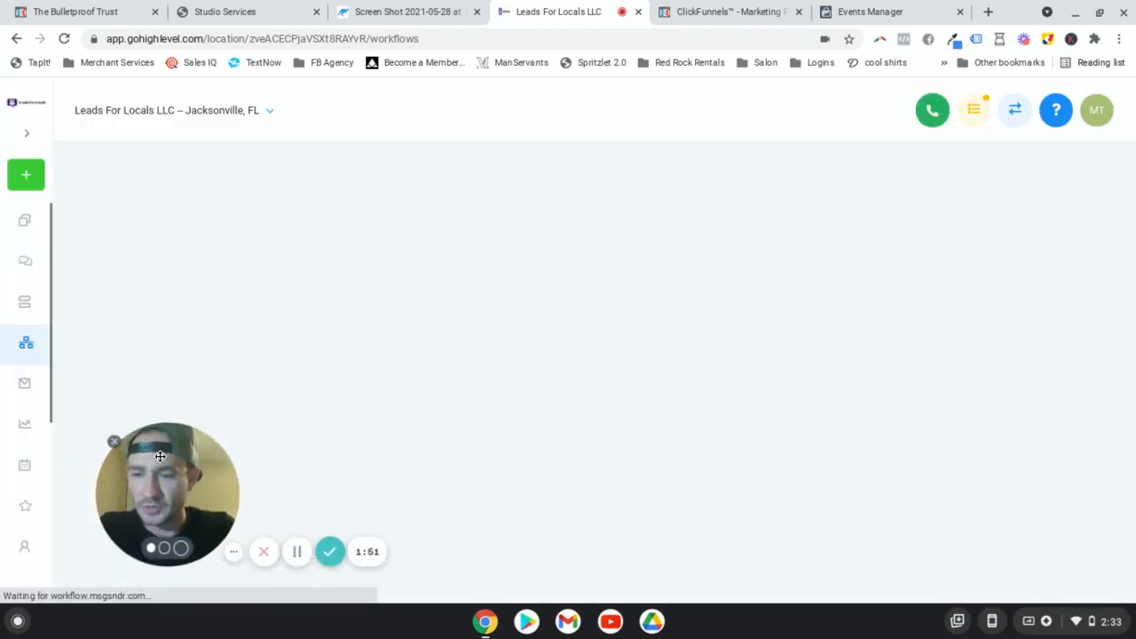
click(25, 557)
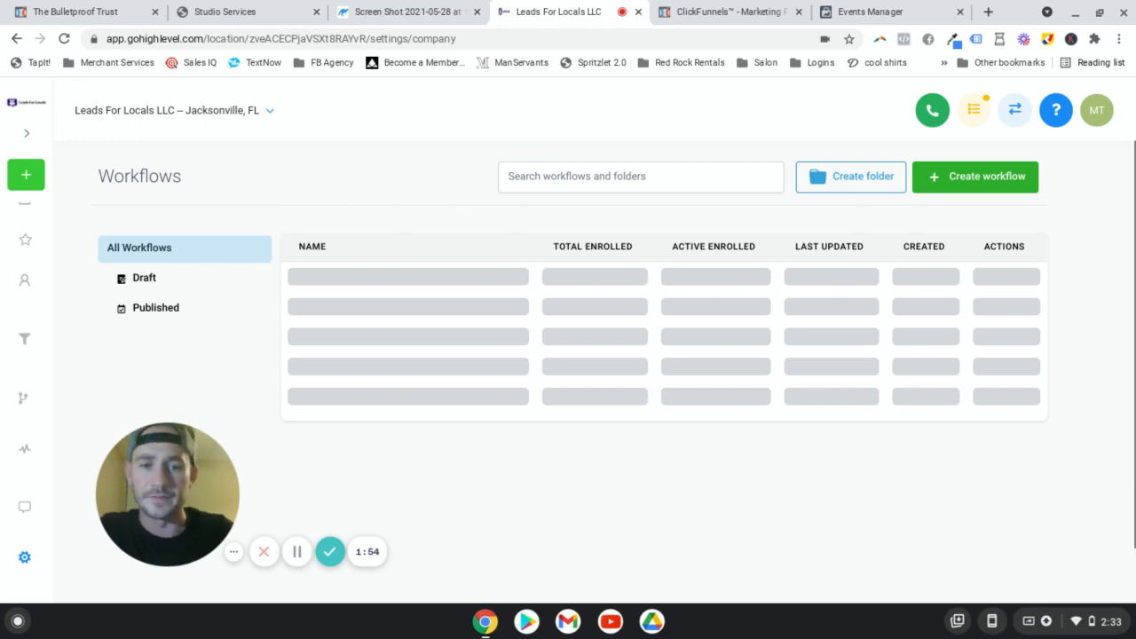
click(24, 556)
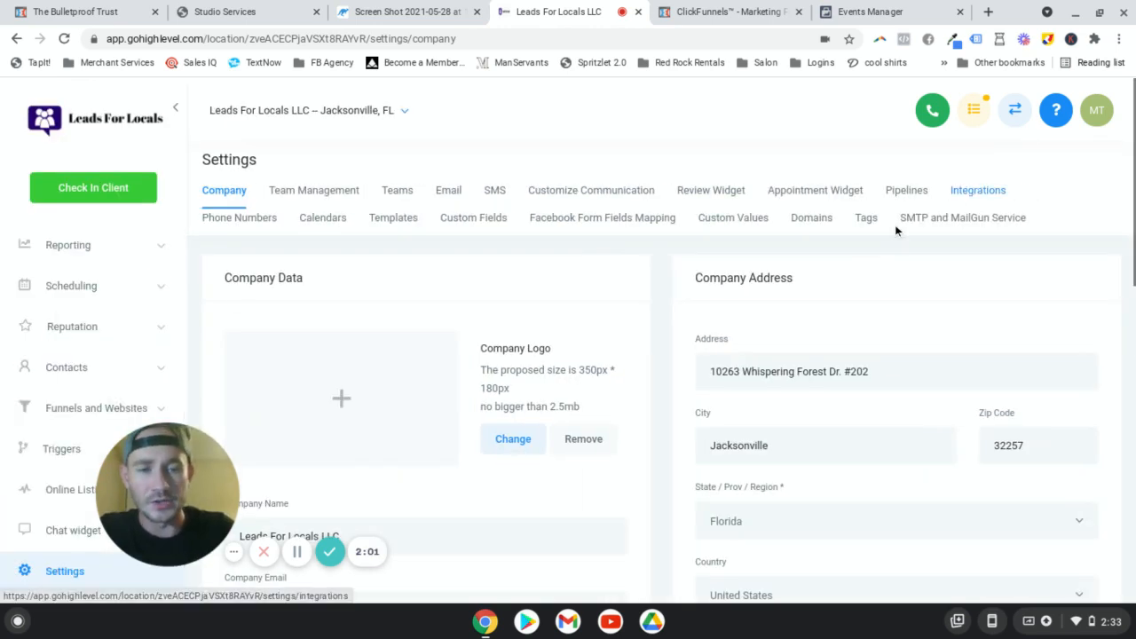
click(978, 190)
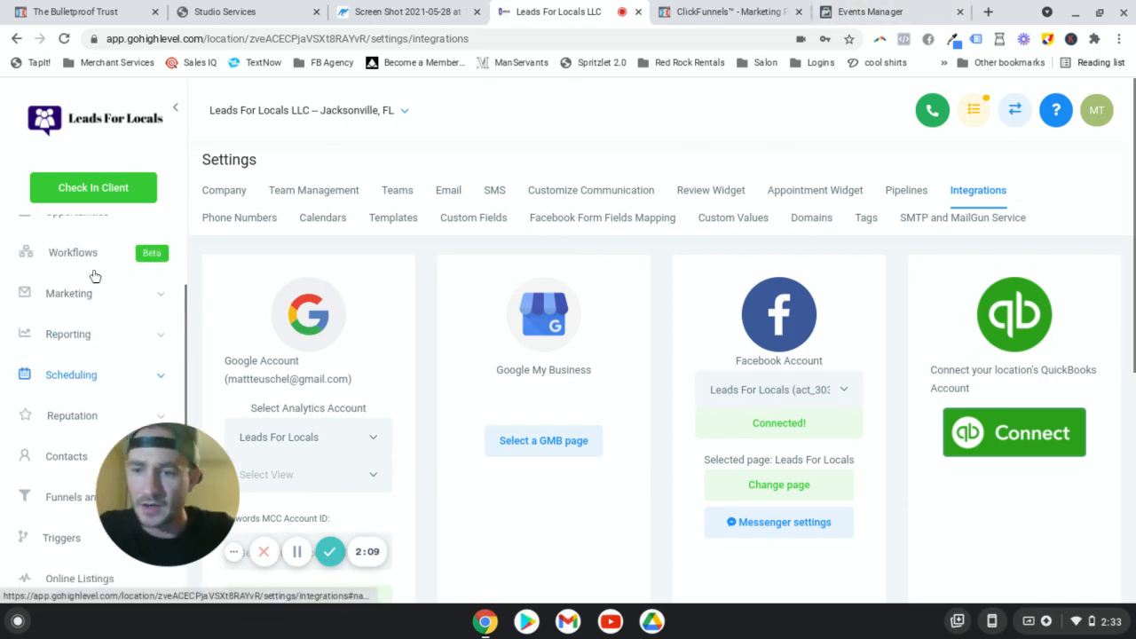
- Go back to the workflows list, then switch to the Facebook Events Manager tab
click(73, 253)
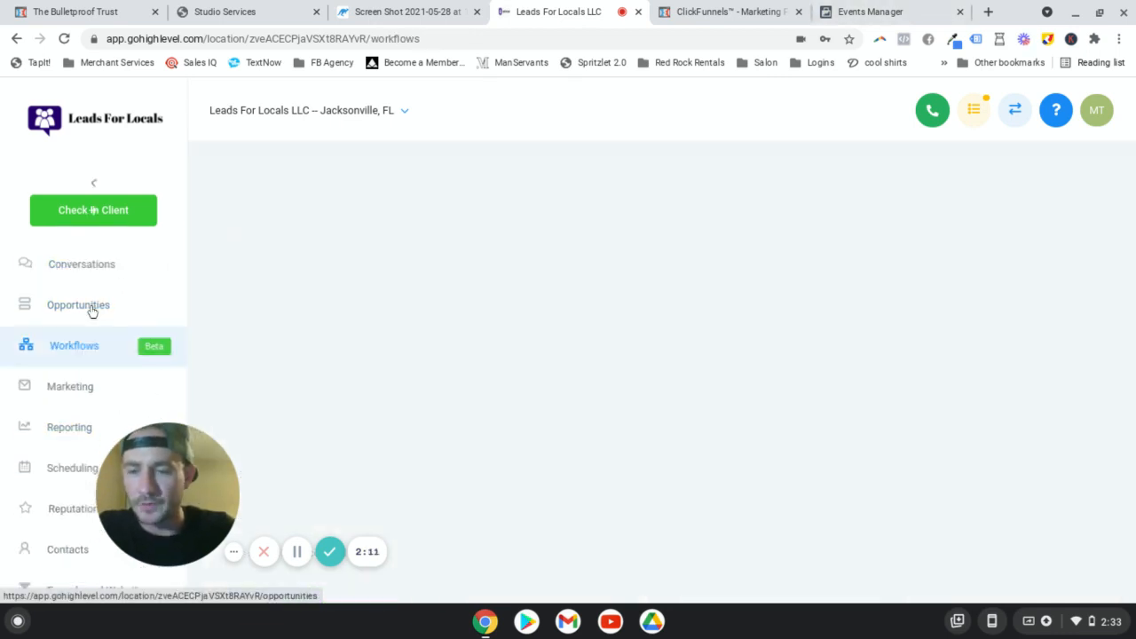
click(93, 183)
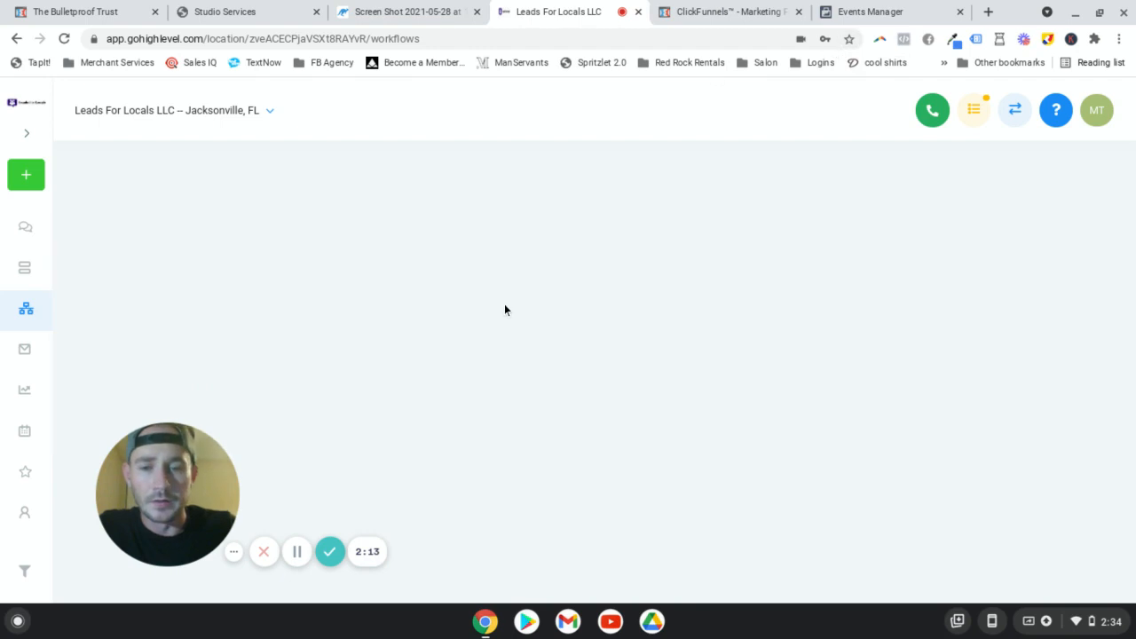
click(870, 11)
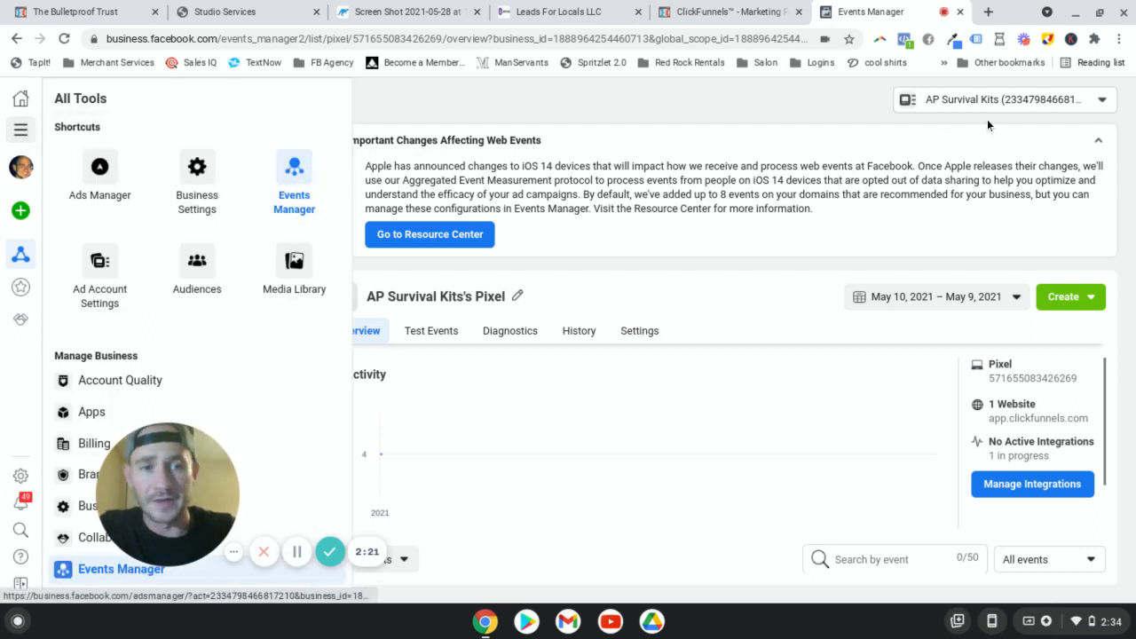
- From the pixel's Settings, start the manual Conversions API setup with Get Started
click(294, 178)
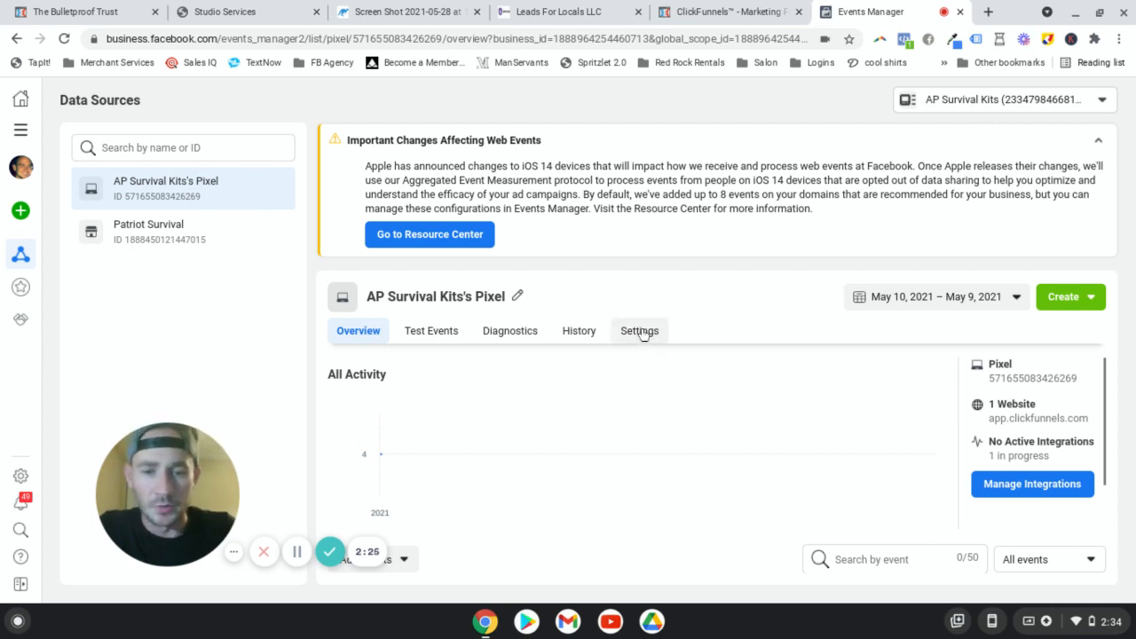
click(639, 330)
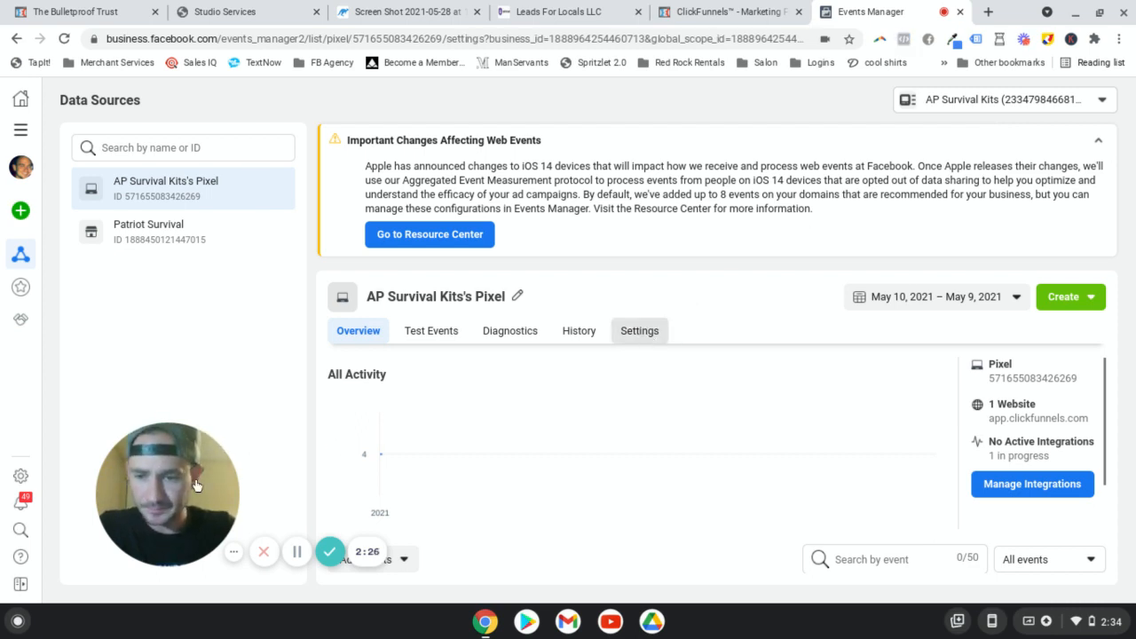
click(639, 330)
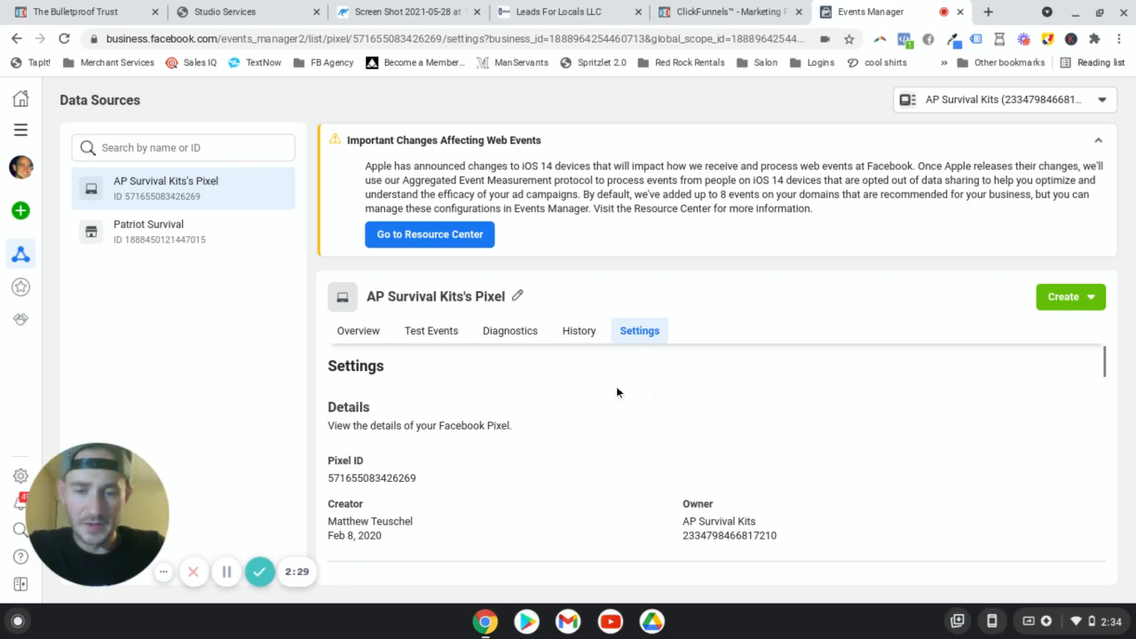
scroll(down, 3)
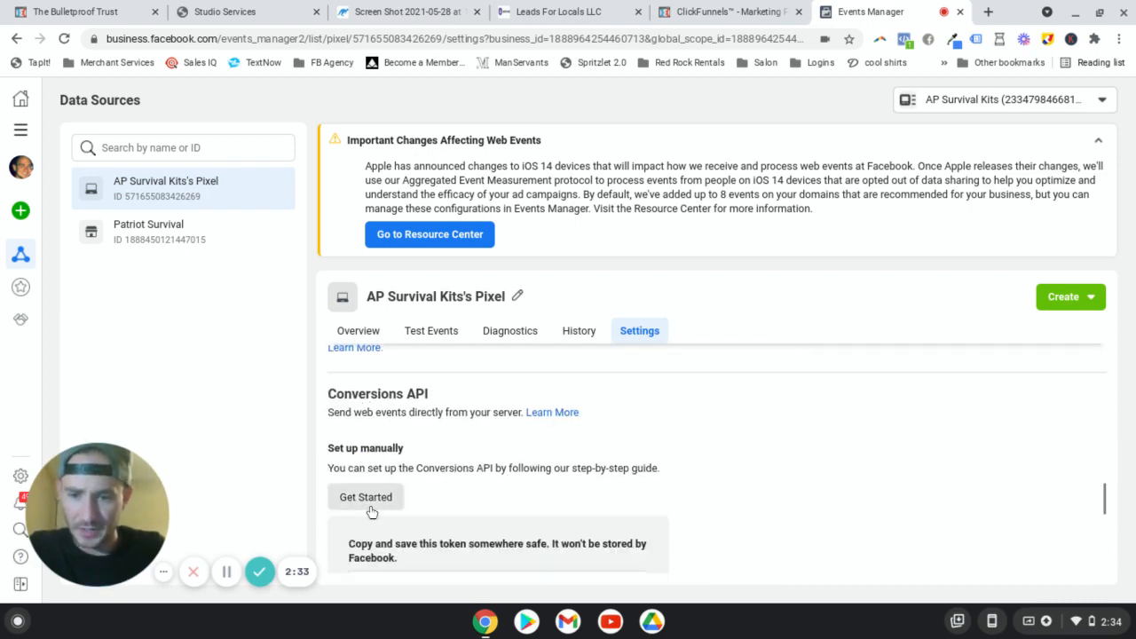
click(366, 496)
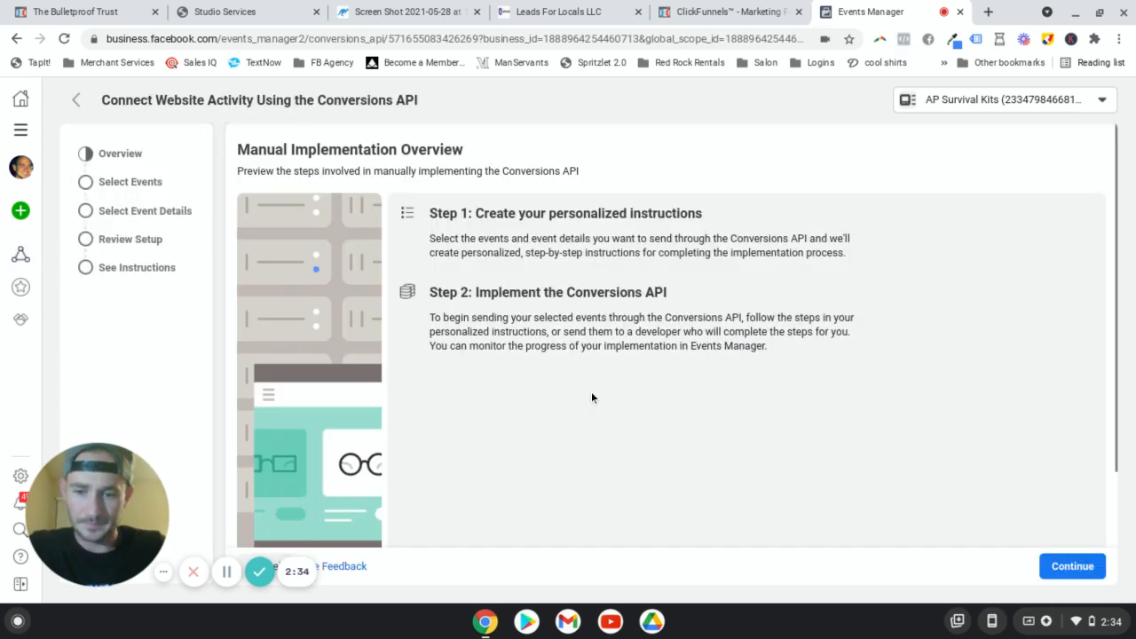
mouse_move(1002, 517)
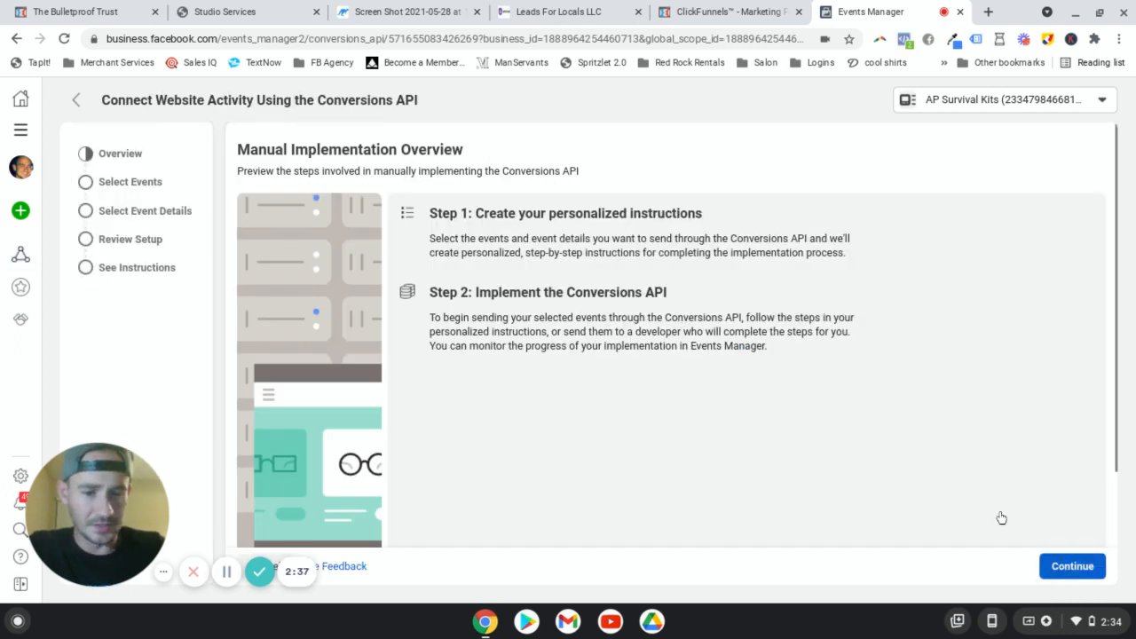
- Select every Ecommerce and Retail event, View Content through Schedule, for the Conversions API
click(1071, 565)
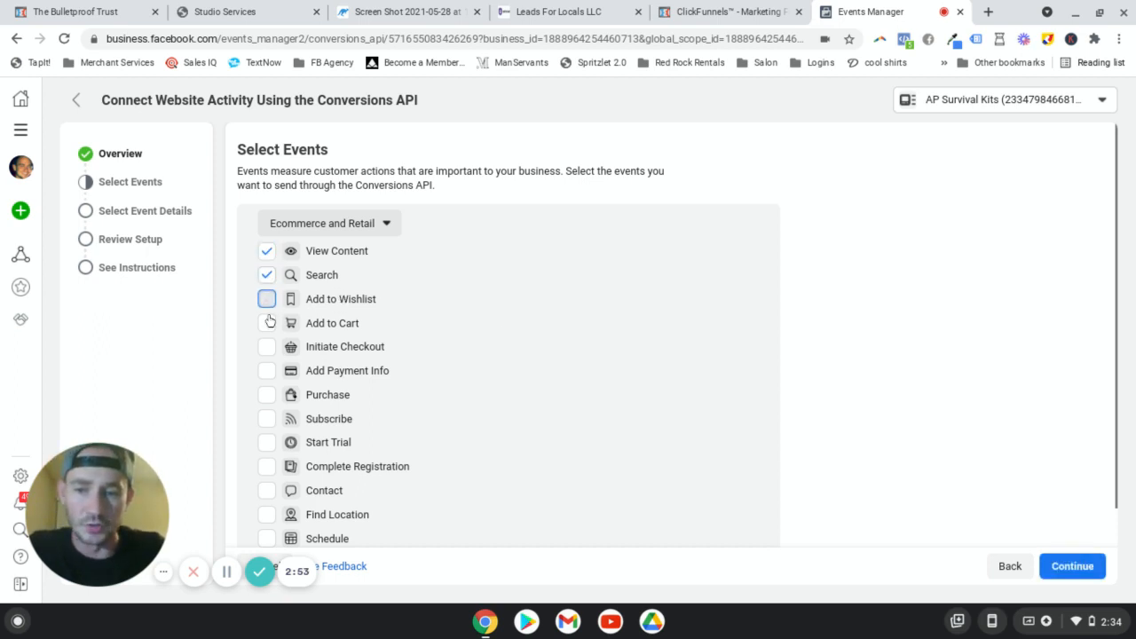
click(267, 322)
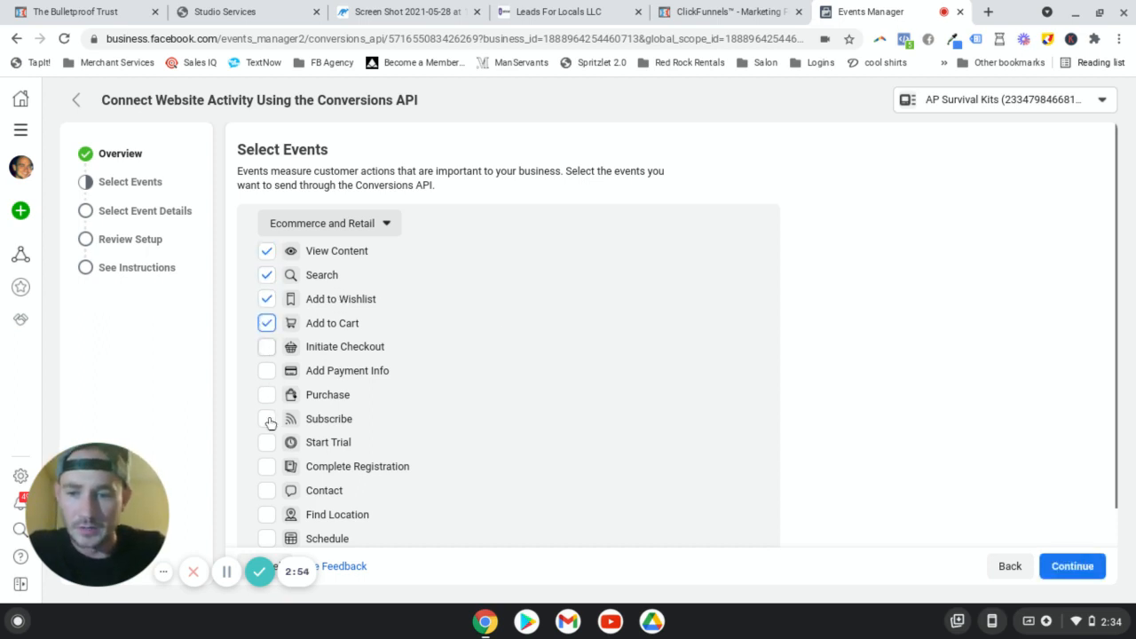
click(267, 442)
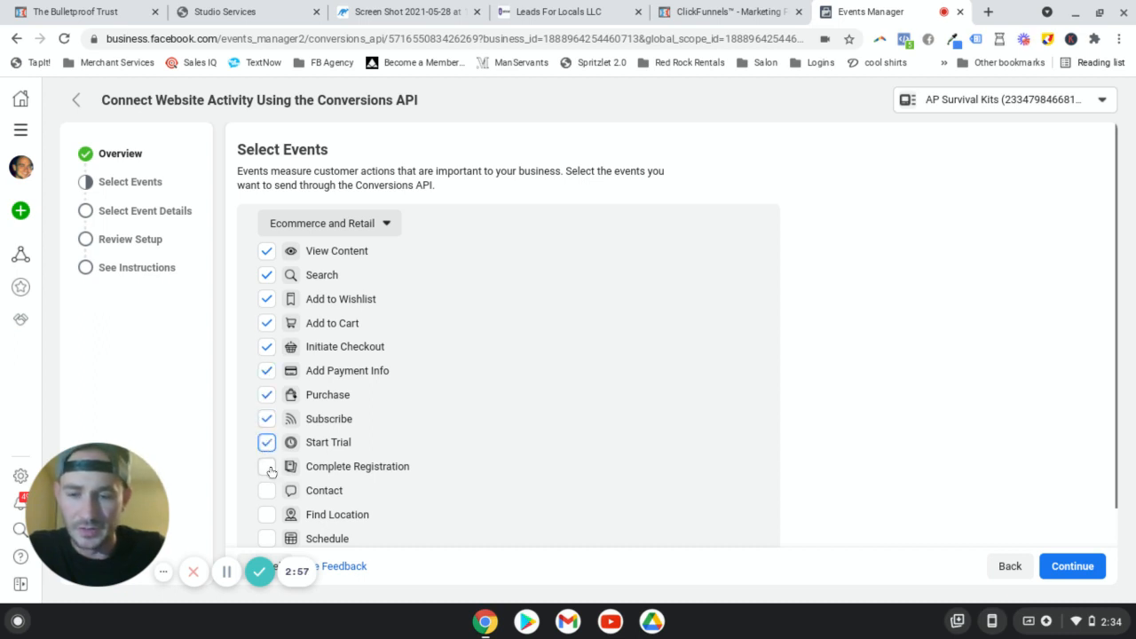
click(266, 538)
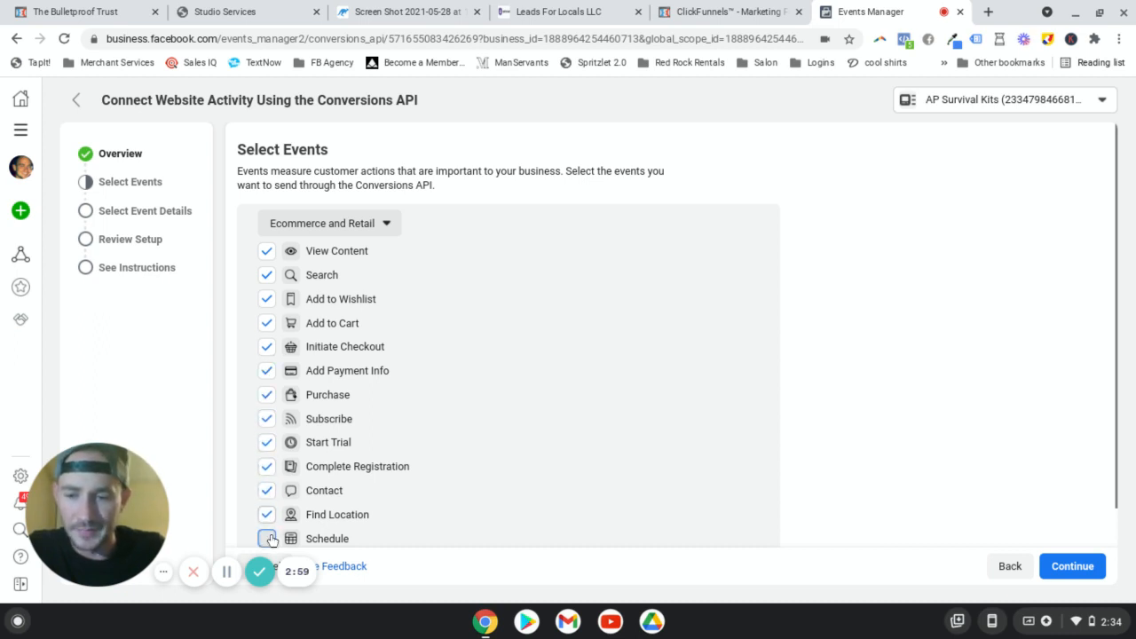
click(266, 538)
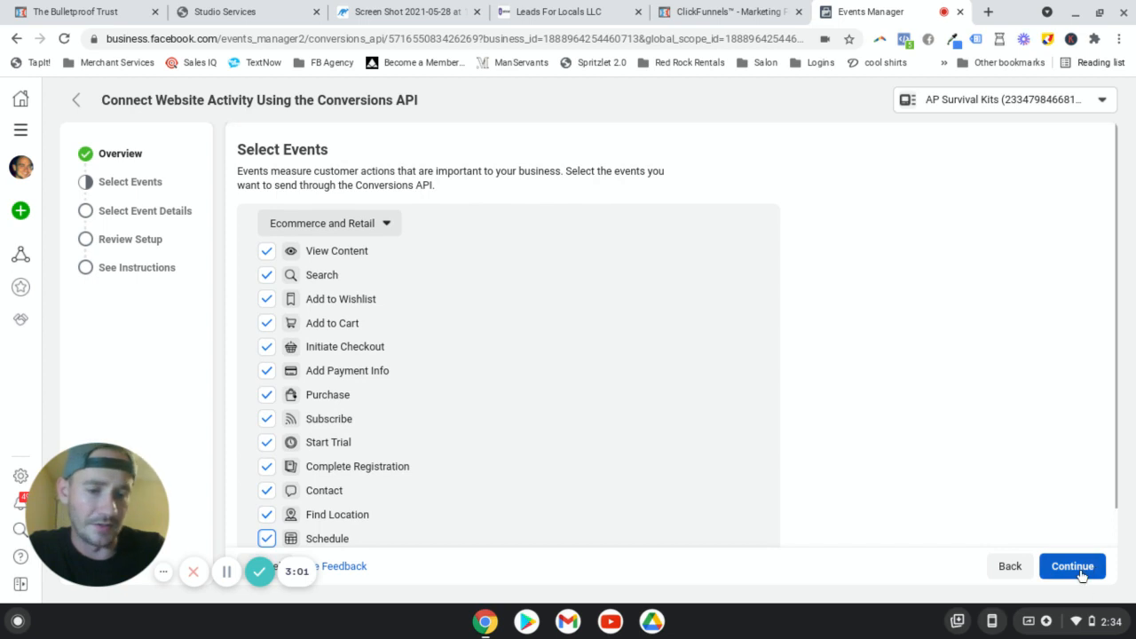
click(1072, 567)
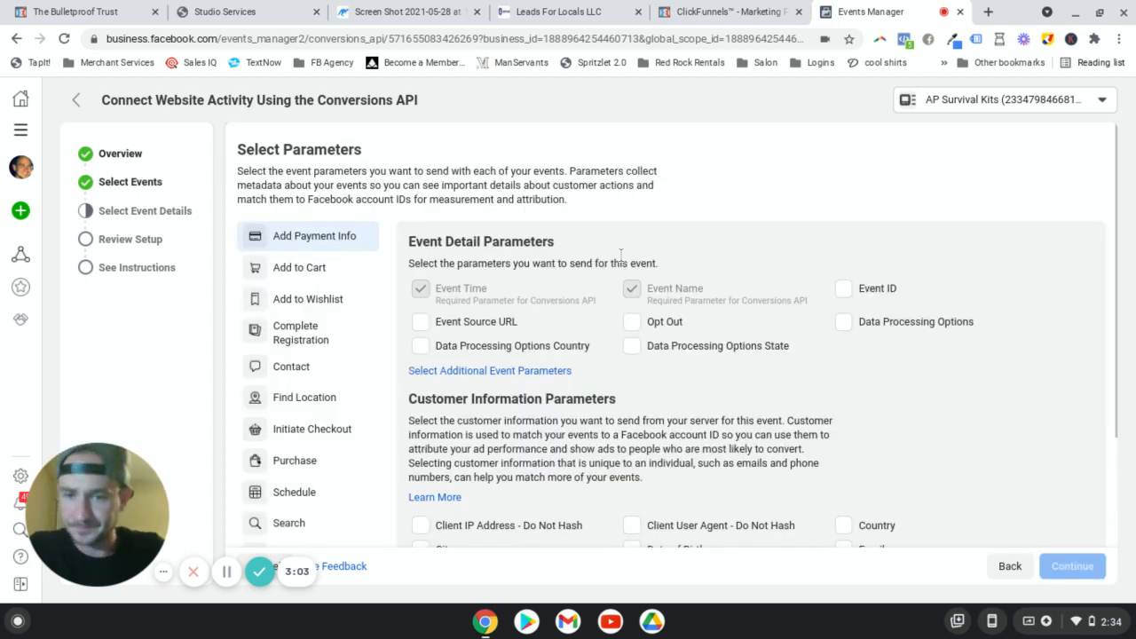
- Send client IP and user agent per event, plus cookies, email, names, phone for Add Payment Info
scroll(down, 3)
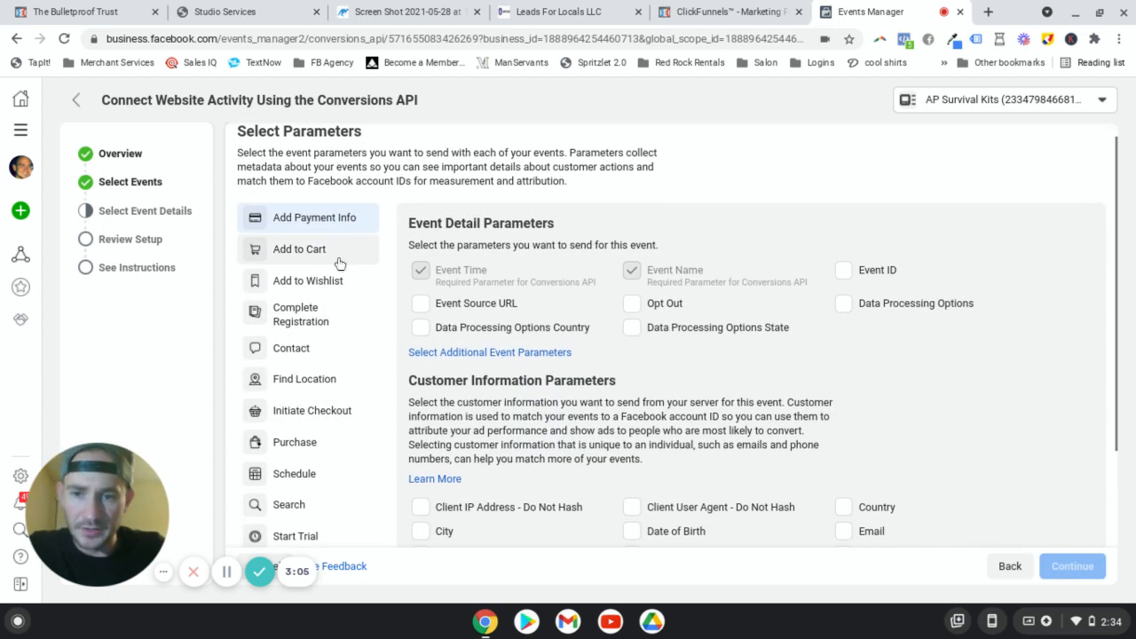
scroll(down, 3)
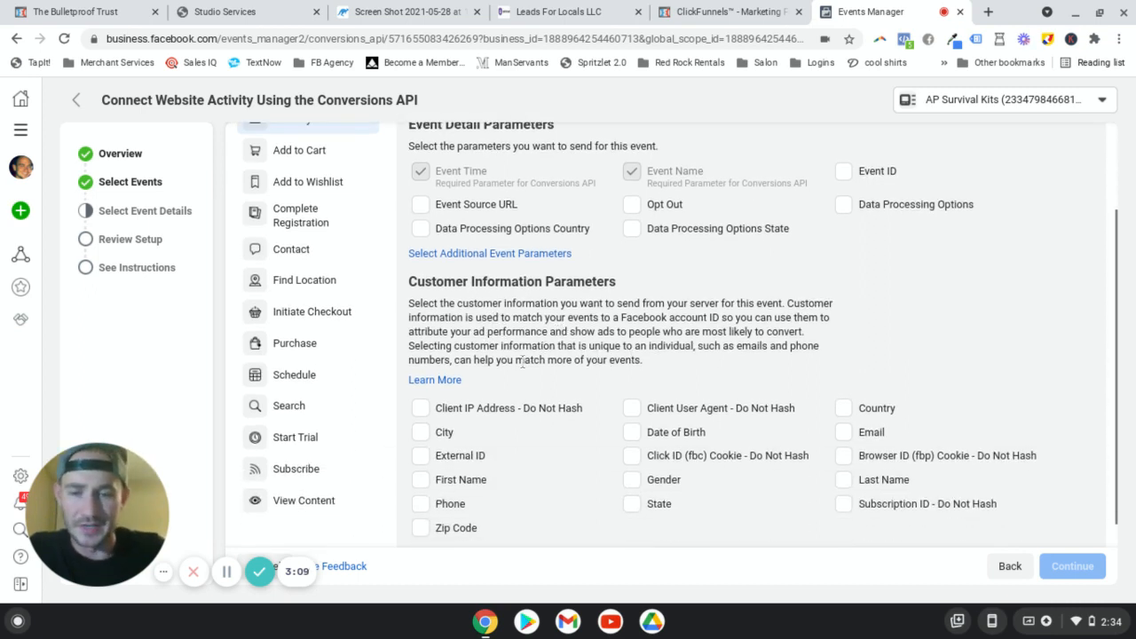
click(420, 378)
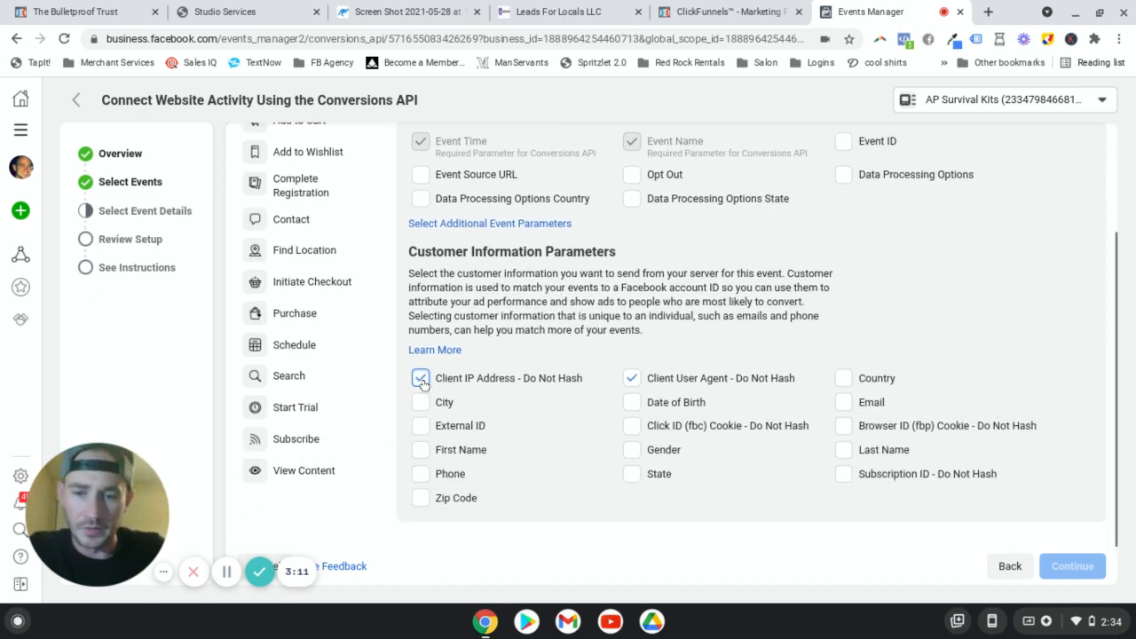
click(421, 378)
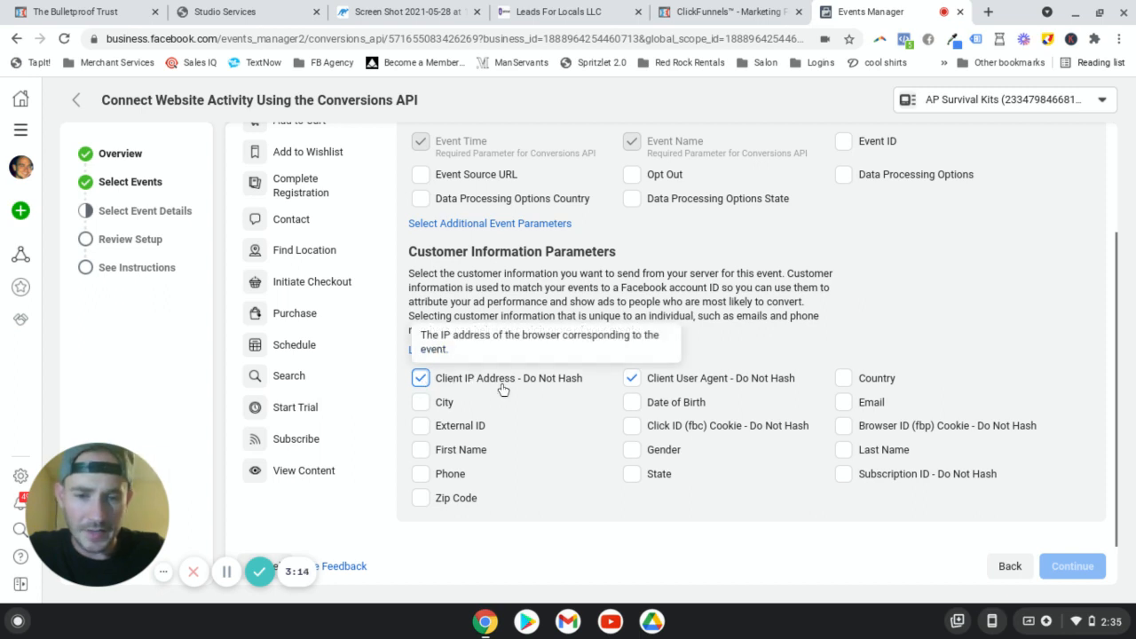
mouse_move(700, 380)
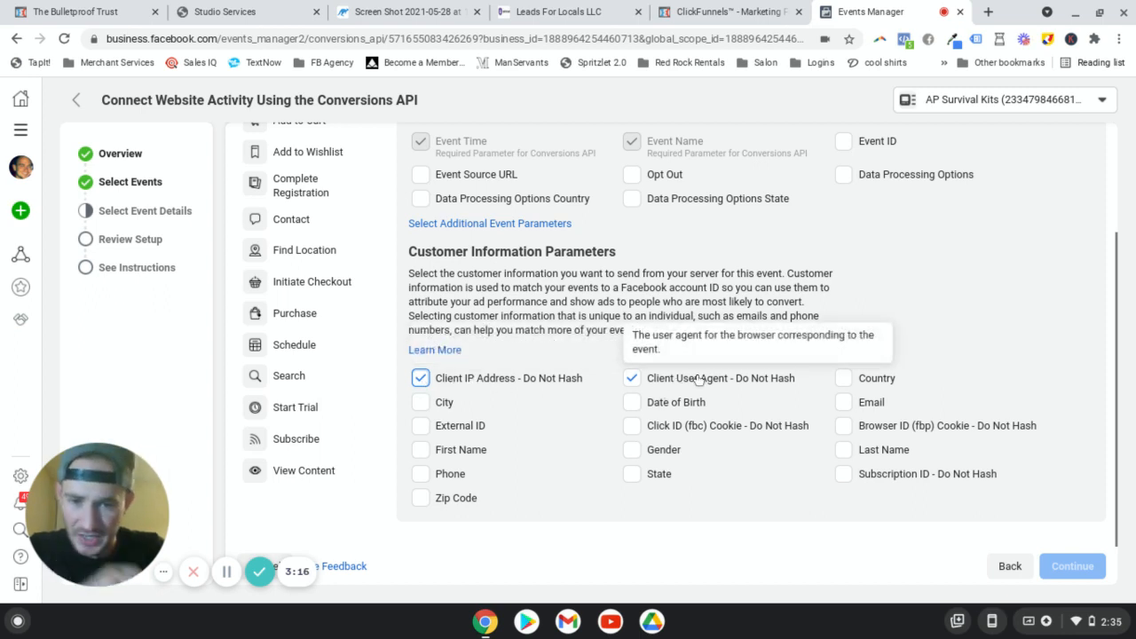
click(632, 425)
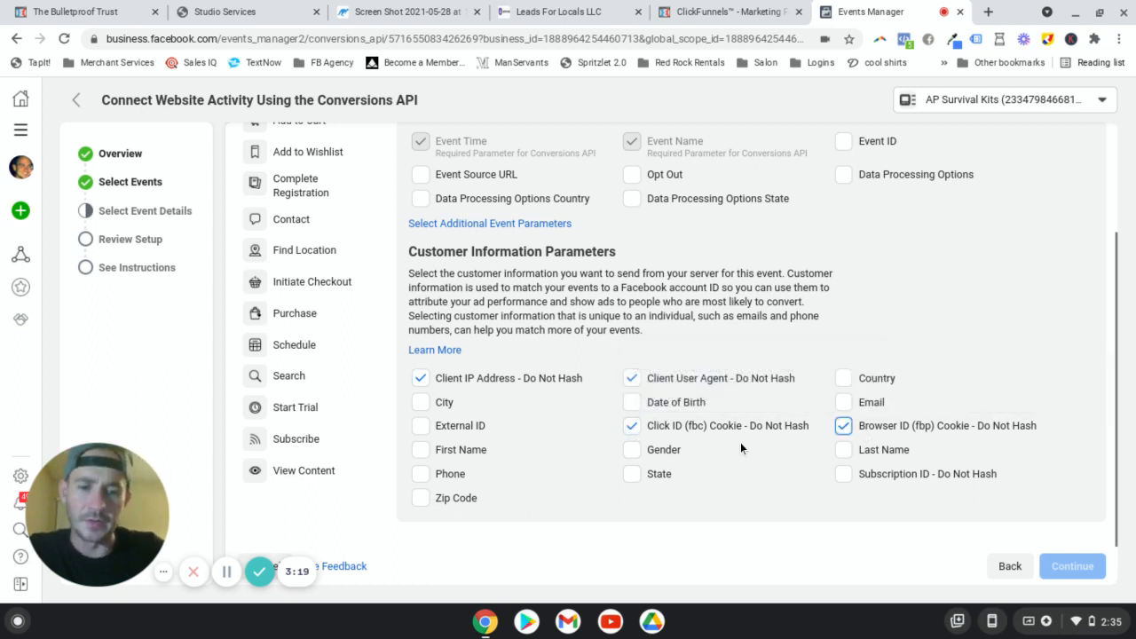
mouse_move(608, 413)
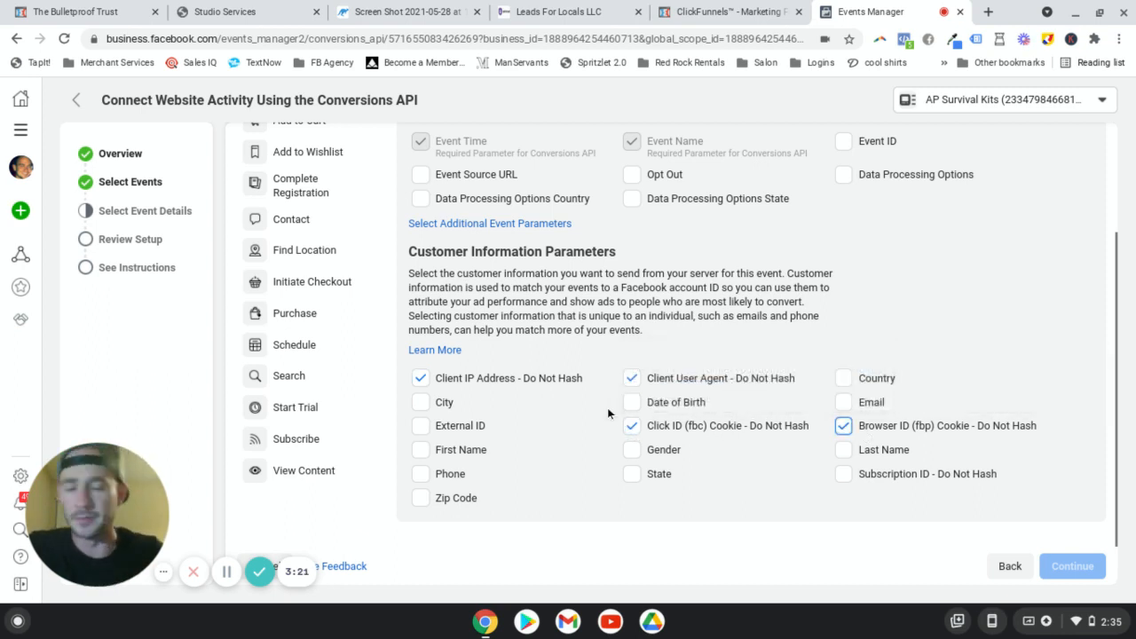
mouse_move(420, 450)
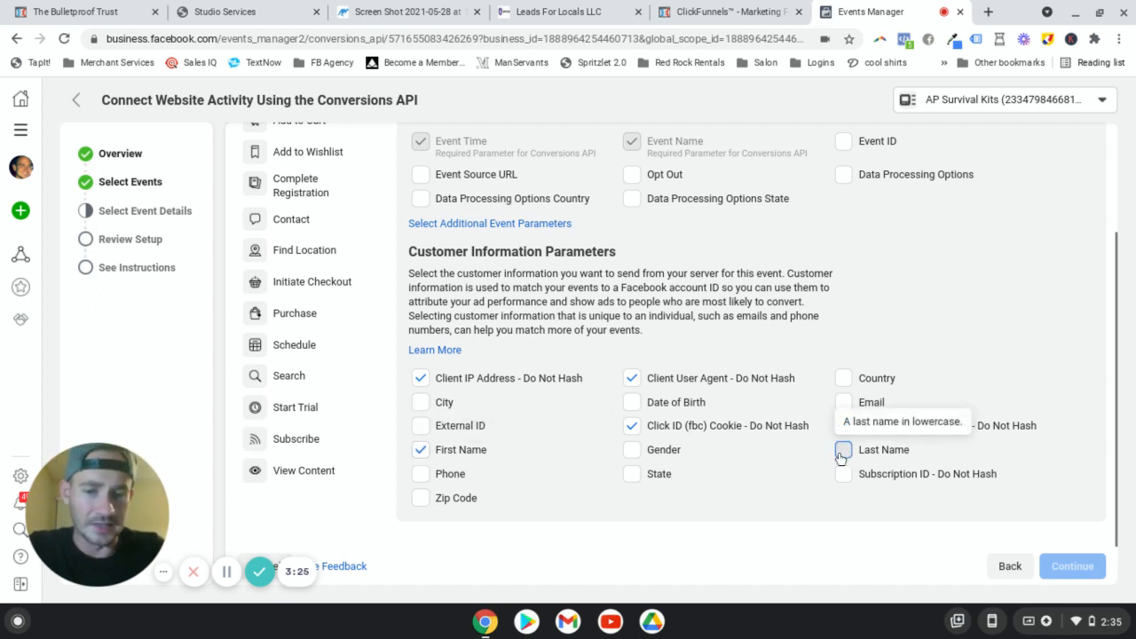
click(843, 450)
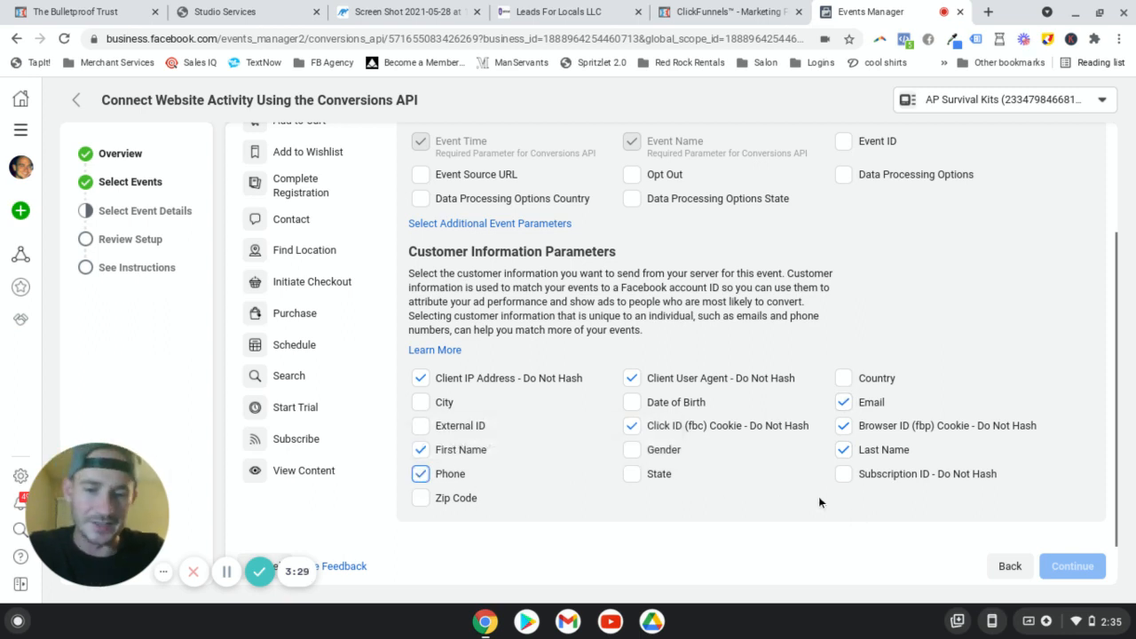
mouse_move(979, 527)
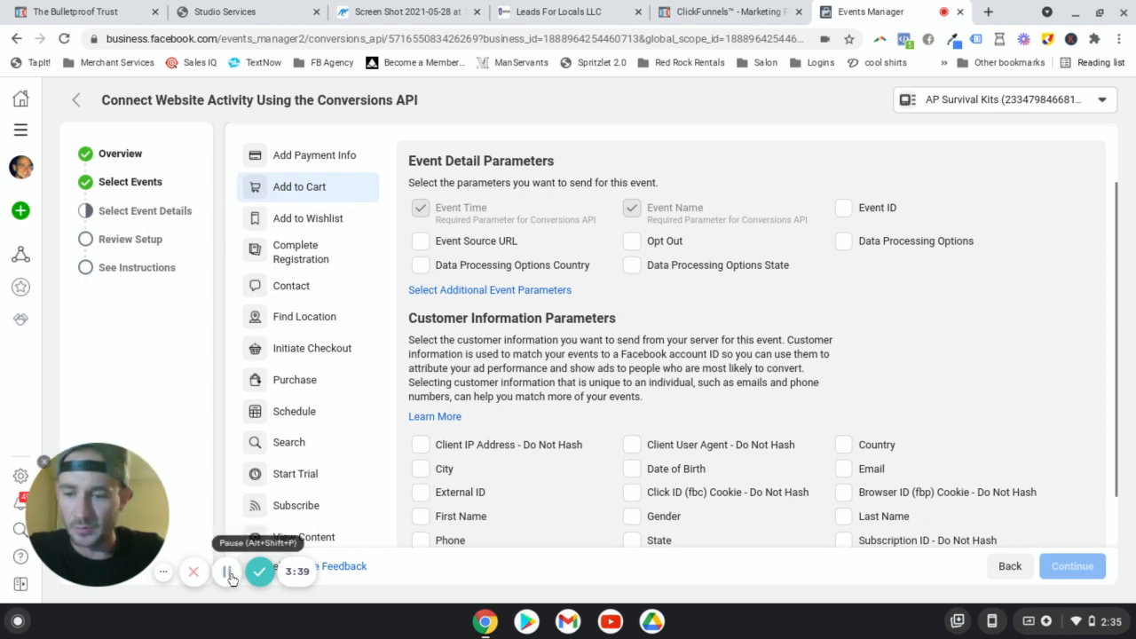
click(227, 571)
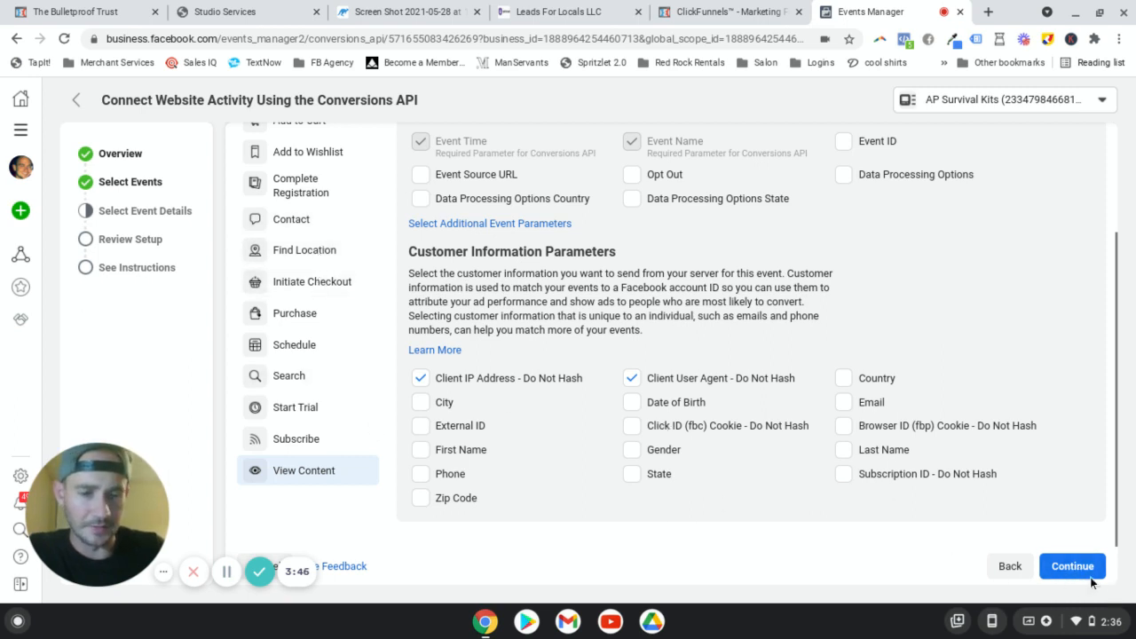
- Review the event setup, confirm it, and finish the Conversions API instructions
click(1072, 567)
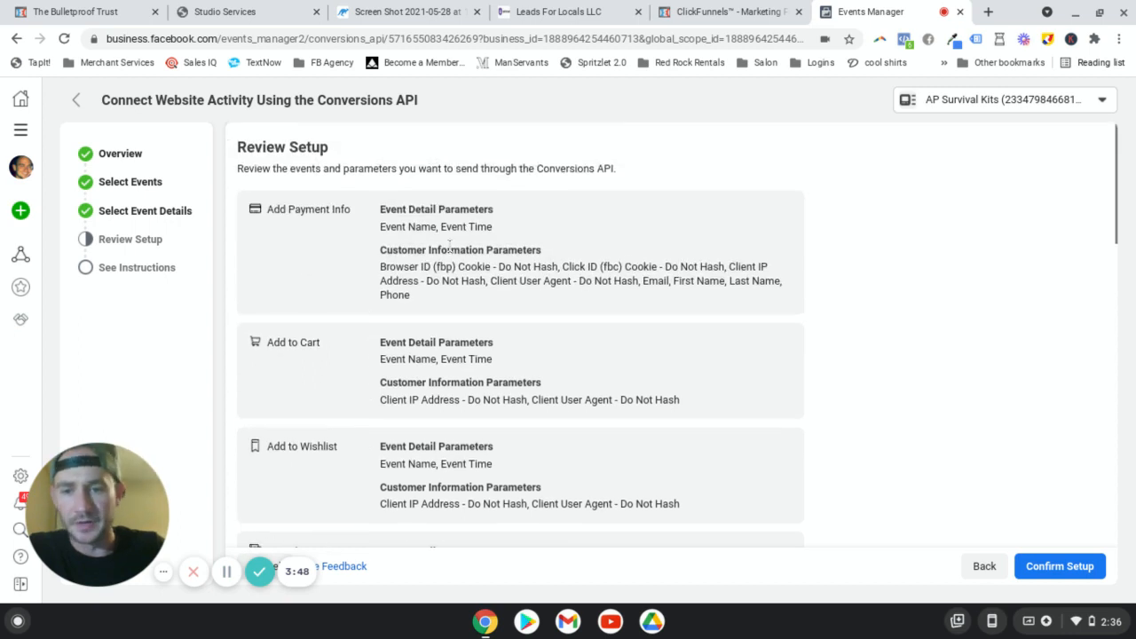
scroll(down, 3)
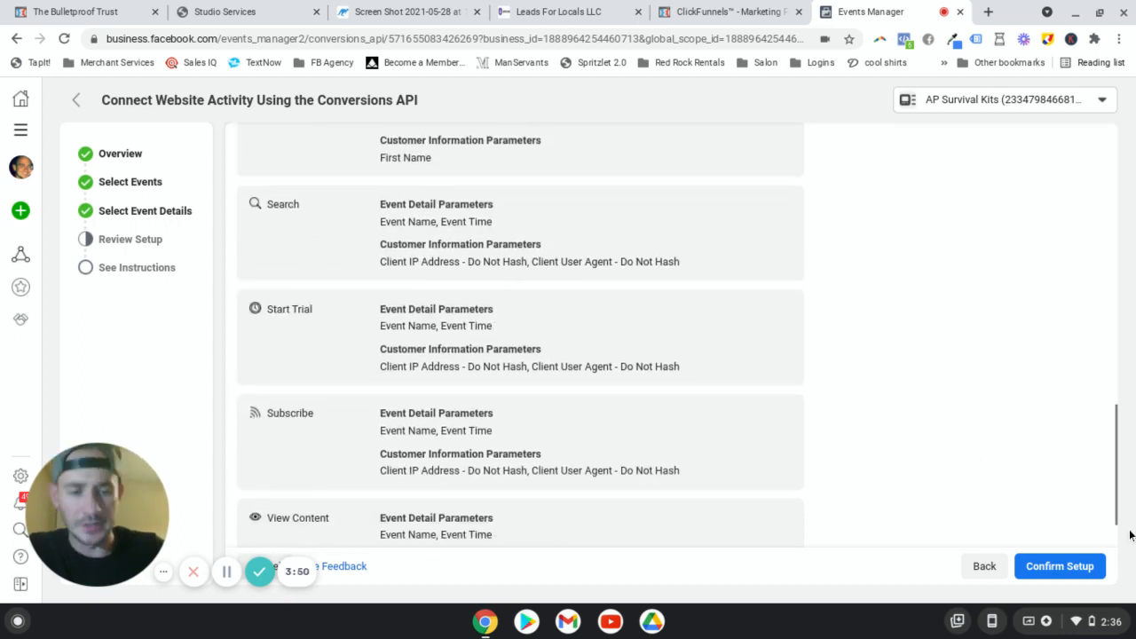
click(1060, 565)
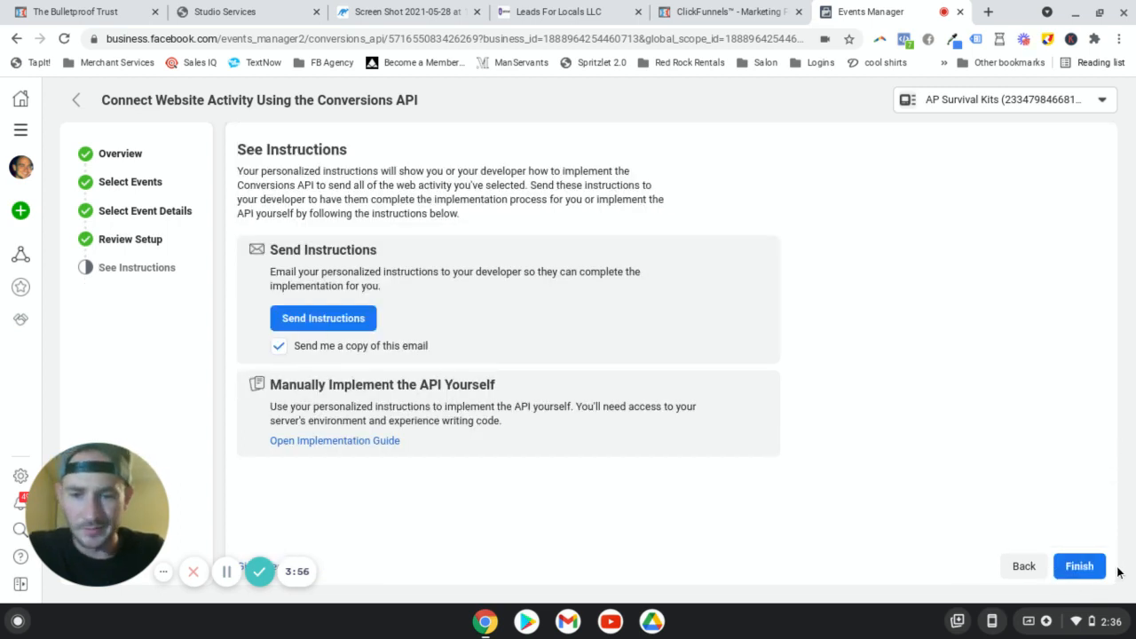
click(1080, 565)
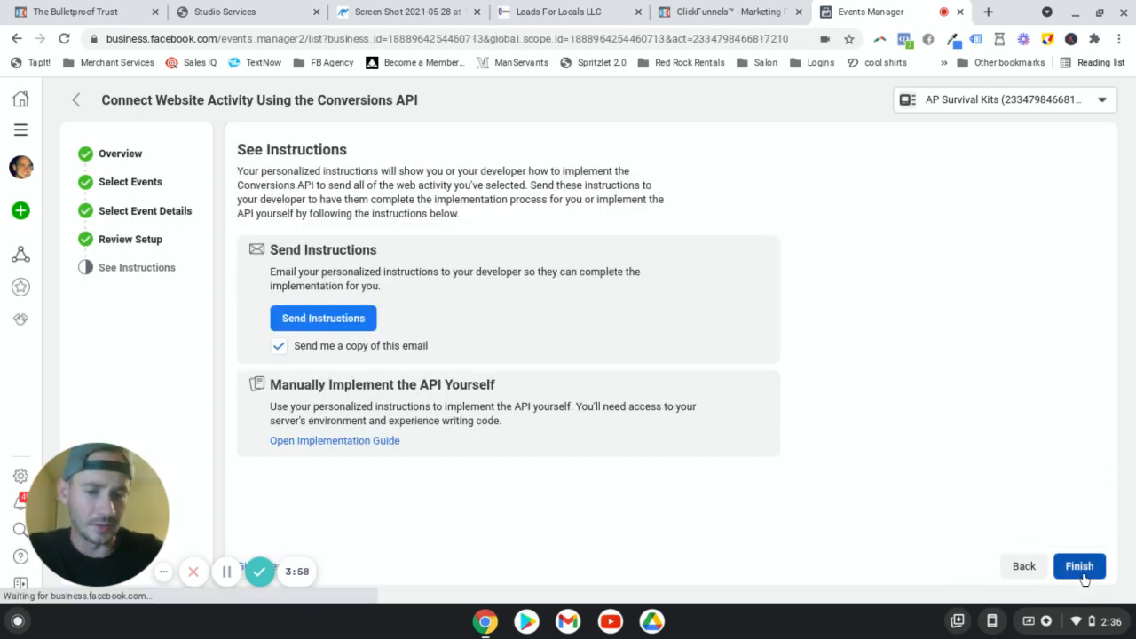
click(1080, 565)
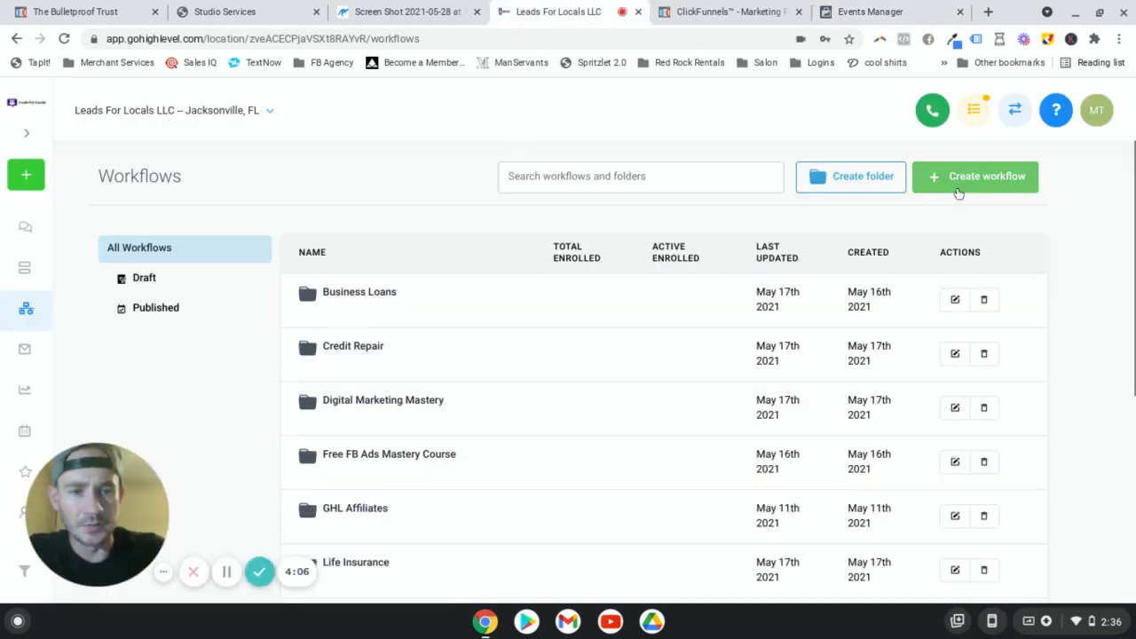
- Create a workflow and choose Start from scratch
click(975, 175)
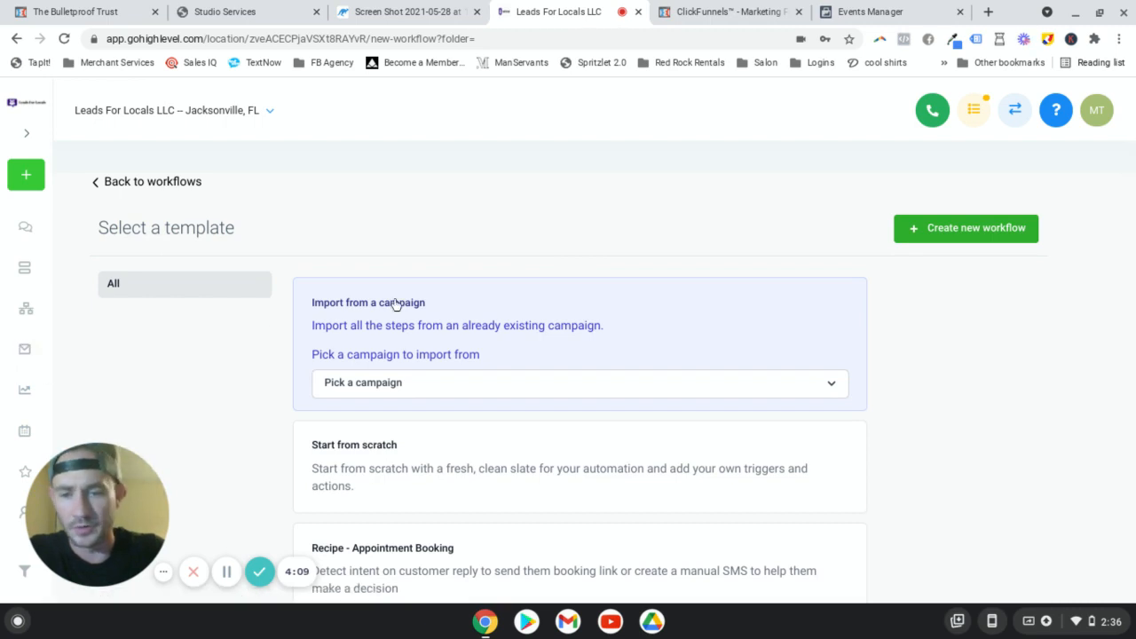
scroll(down, 3)
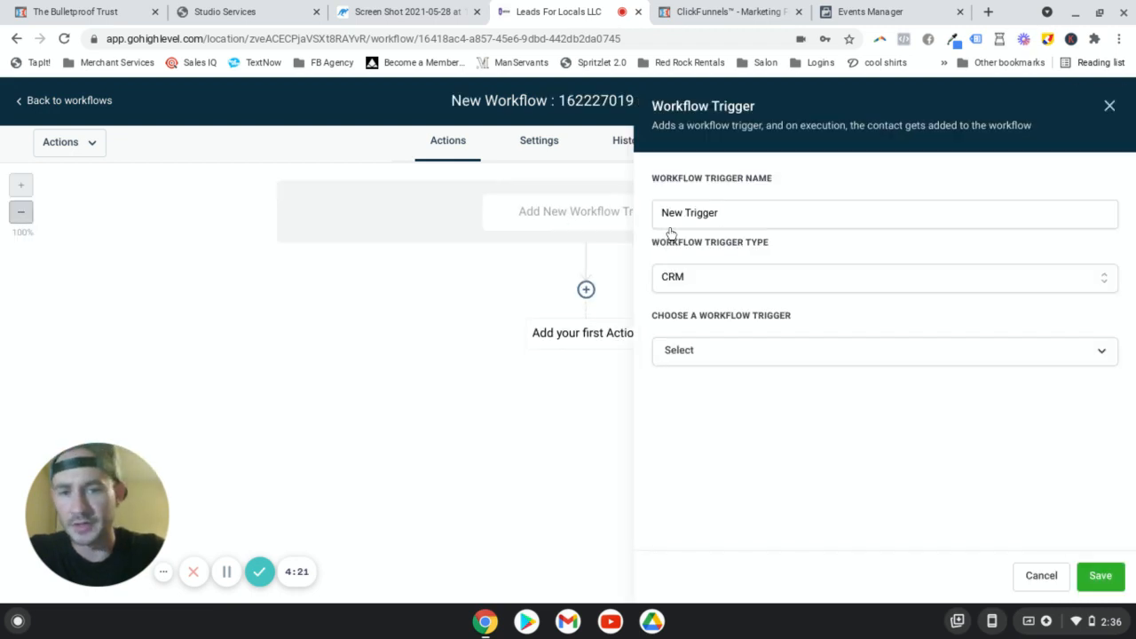
mouse_move(855, 197)
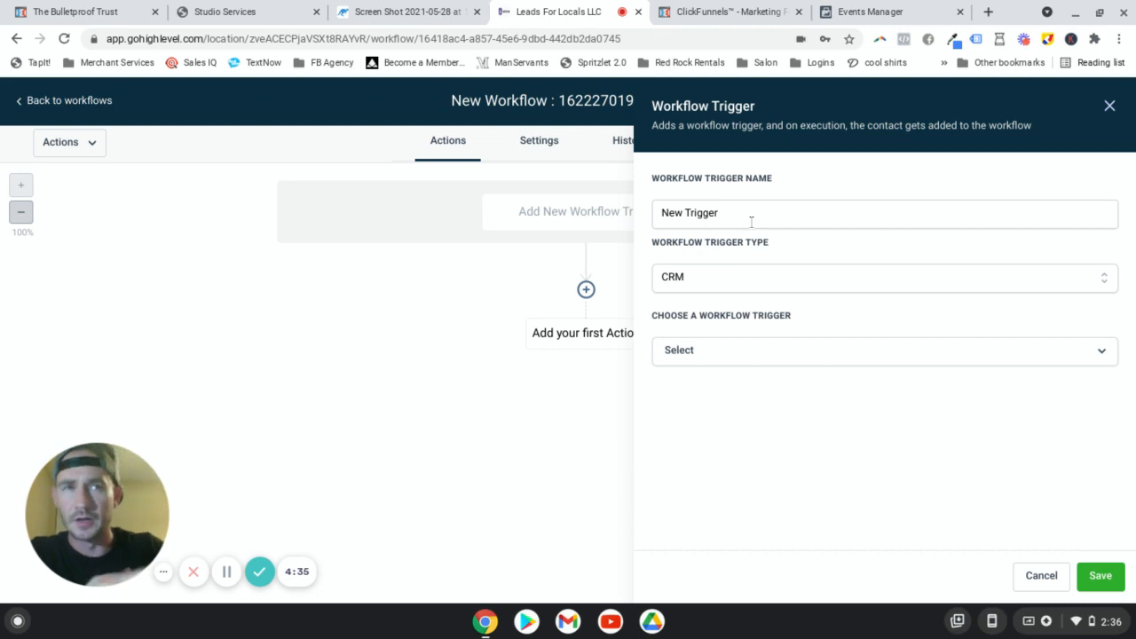
mouse_move(735, 251)
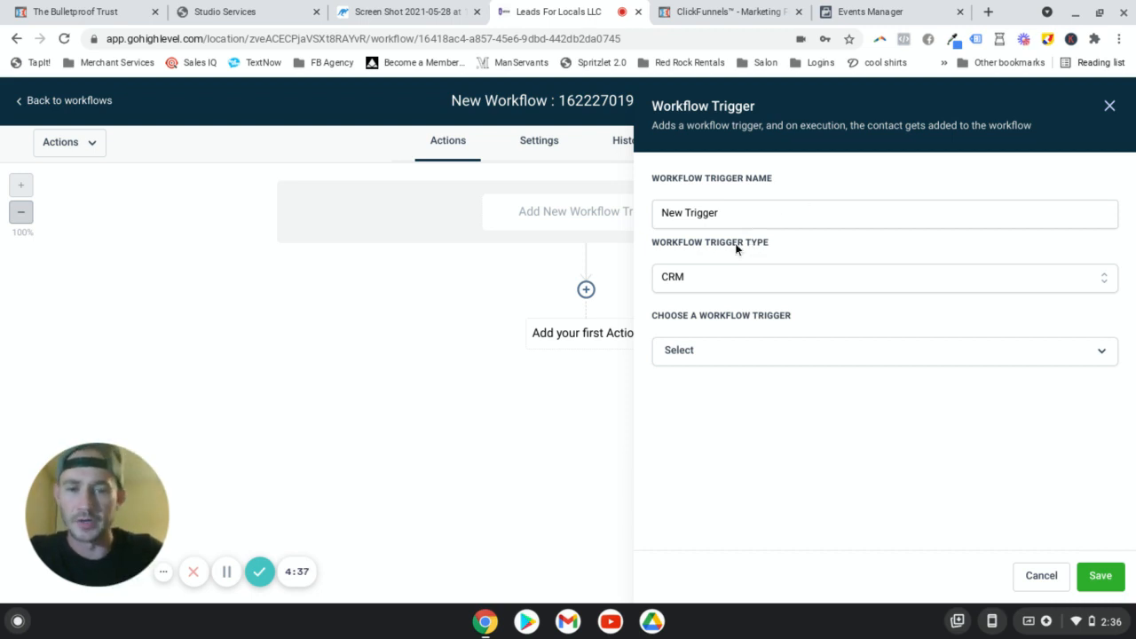
- Save a Form Submitted trigger filtered to the Free Life Insurance Funnel form
click(883, 350)
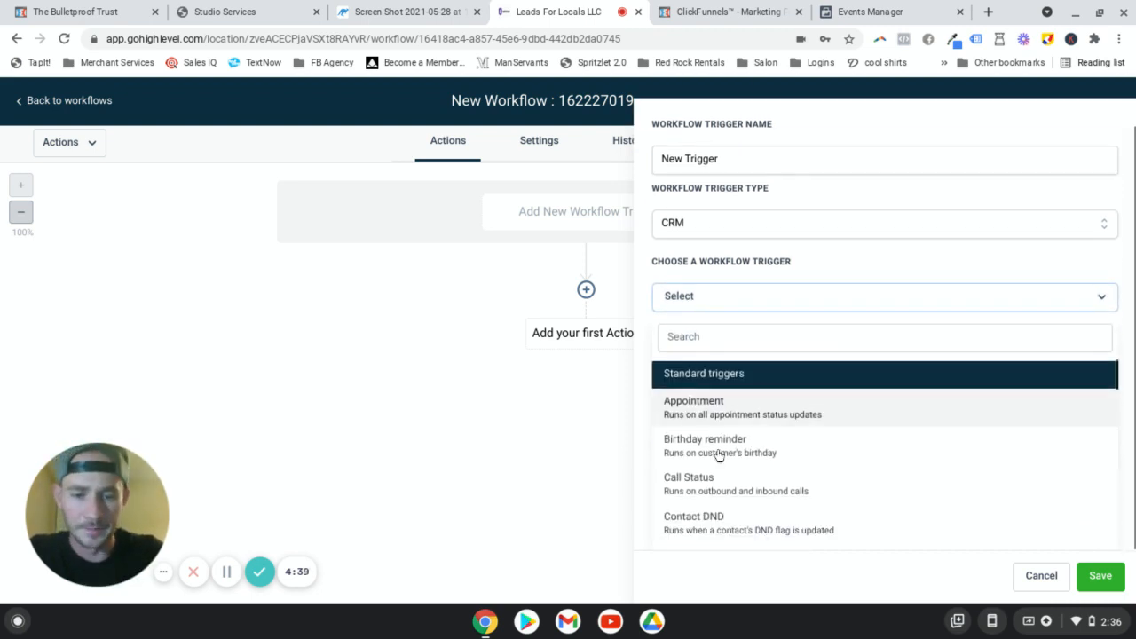
scroll(down, 3)
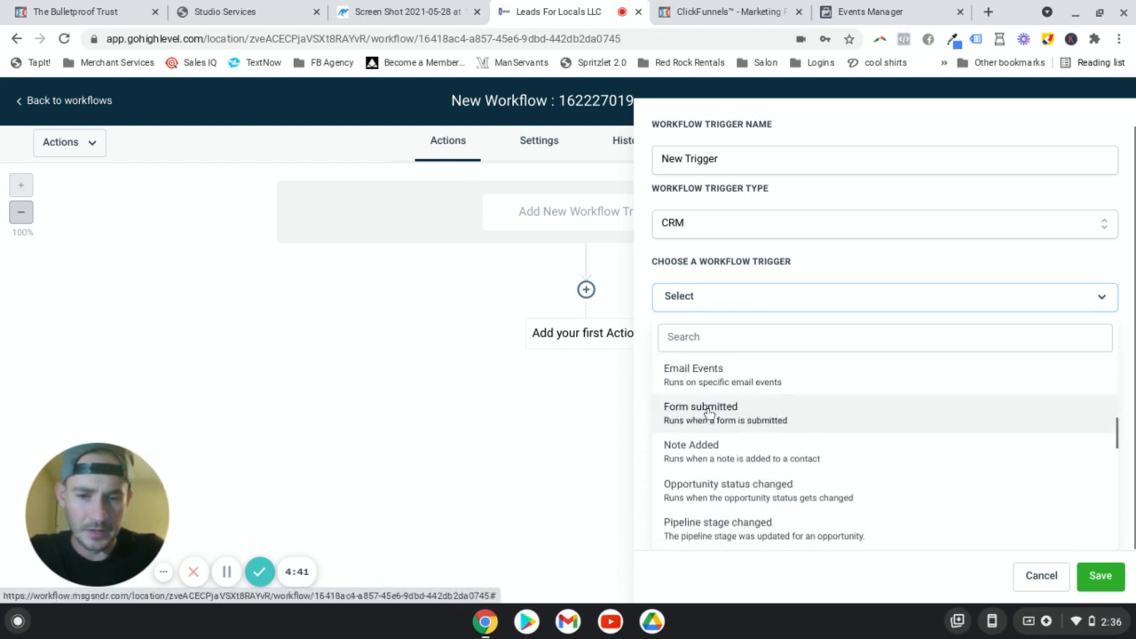
click(700, 407)
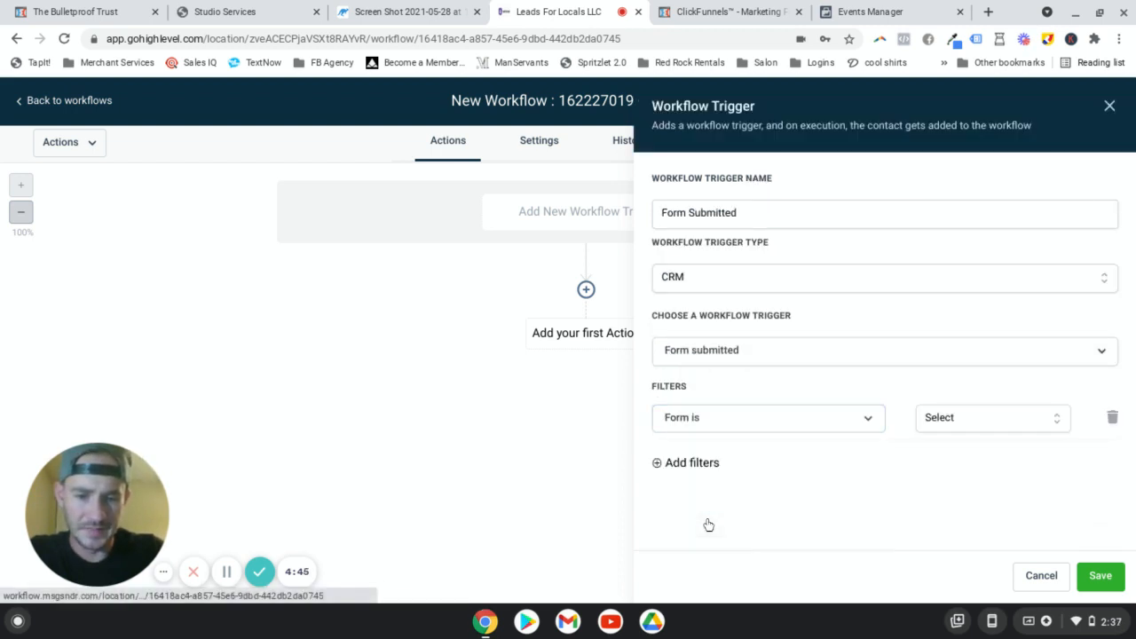
mouse_move(795, 331)
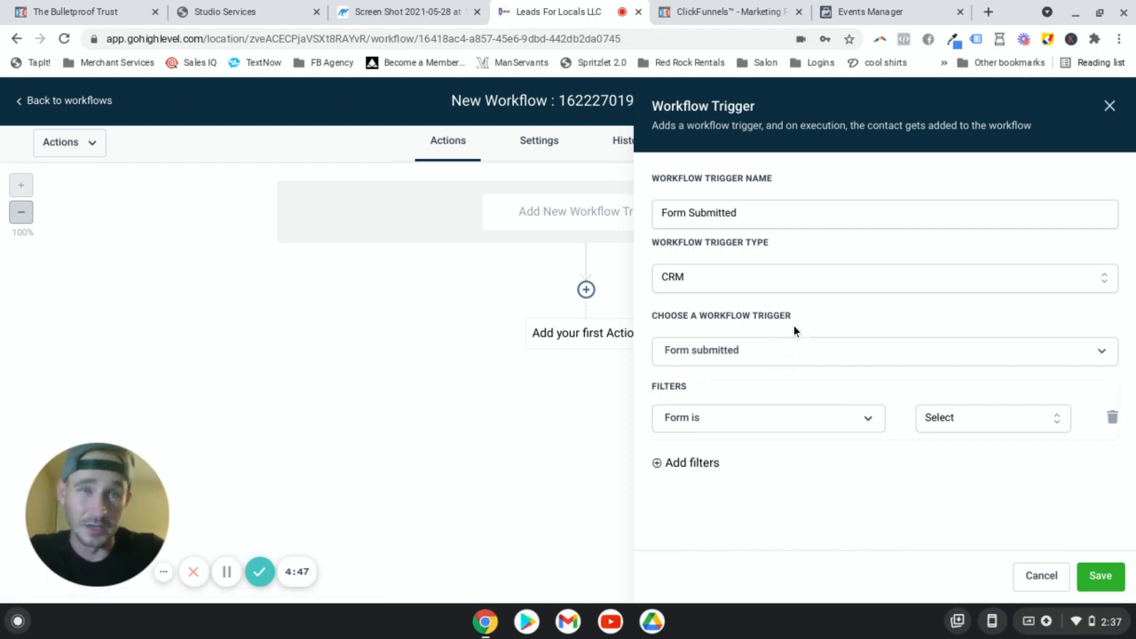
click(993, 418)
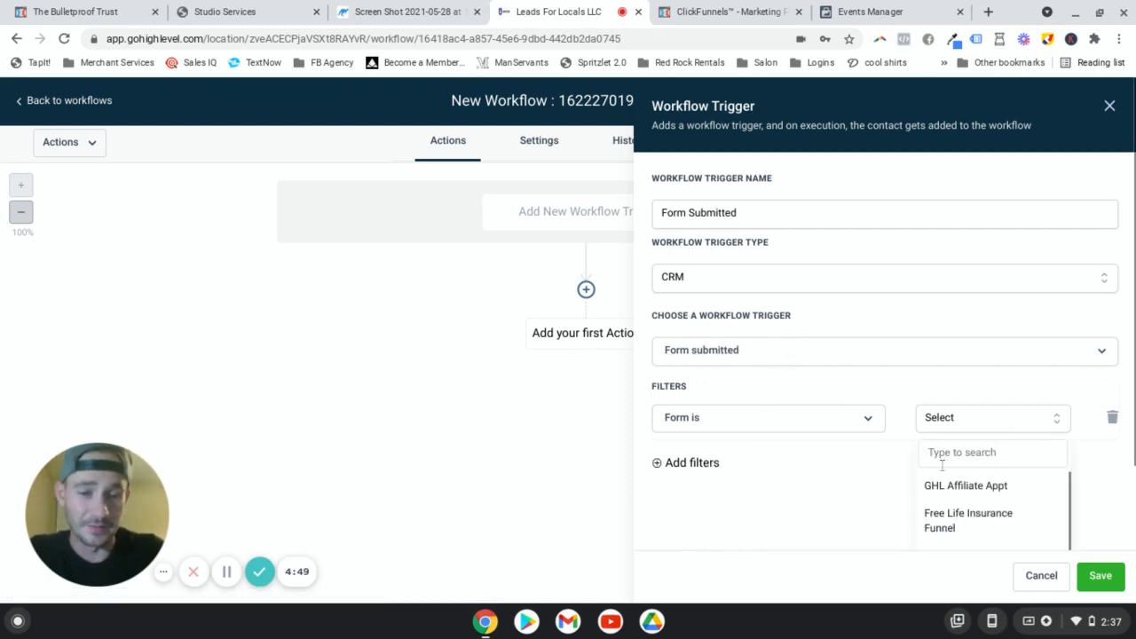
click(968, 521)
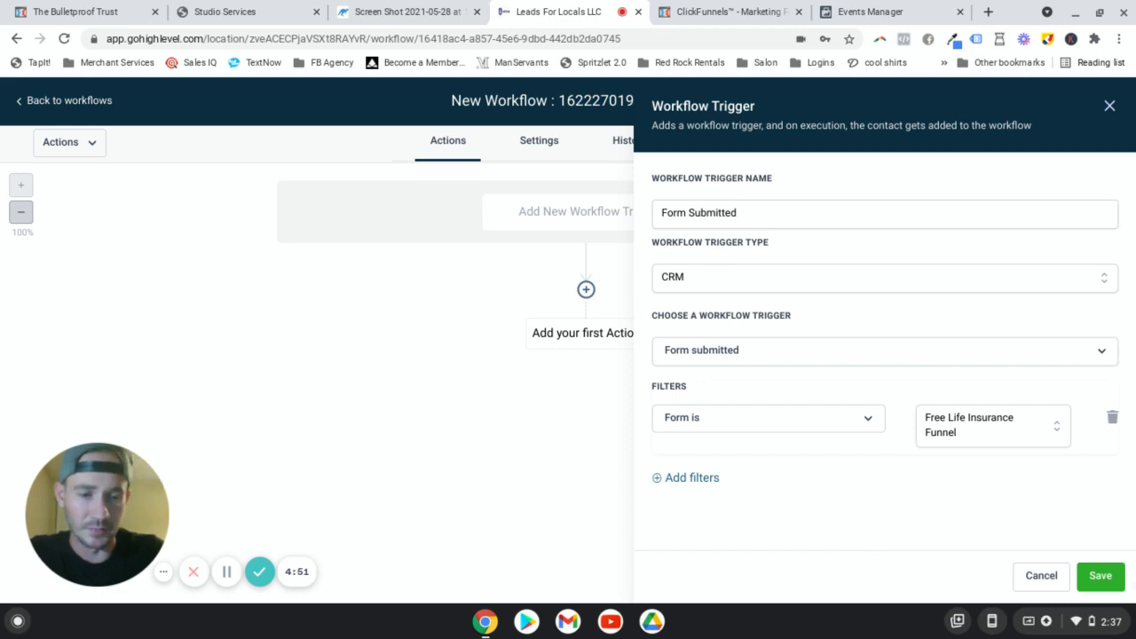
click(1100, 575)
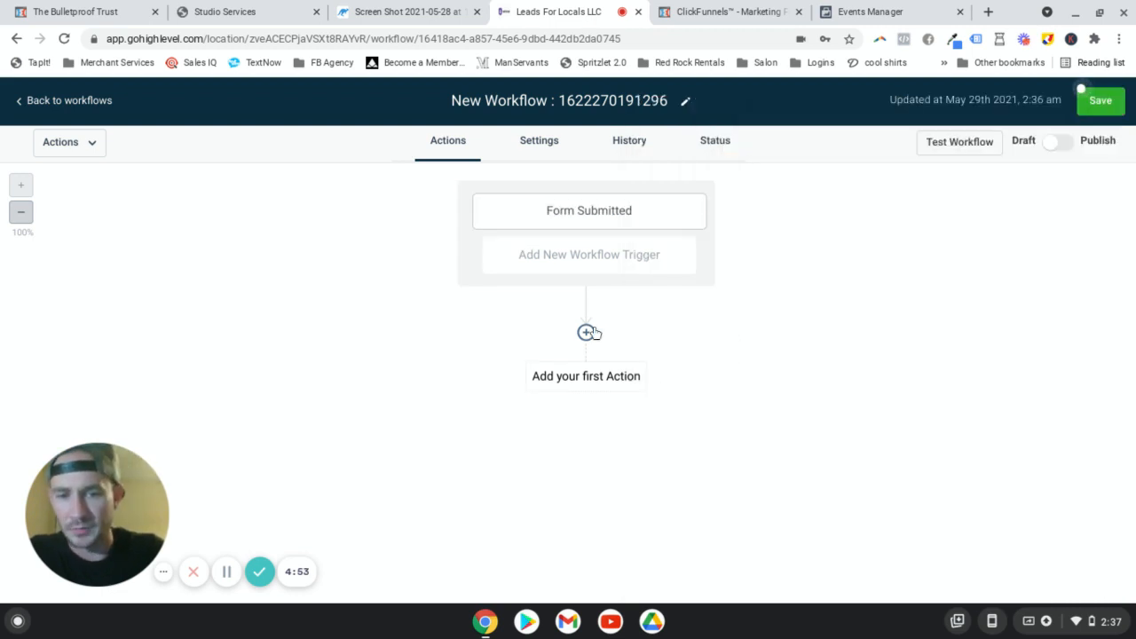
- Add 'Facebook - Conversion API' as the first action after the trigger
click(586, 332)
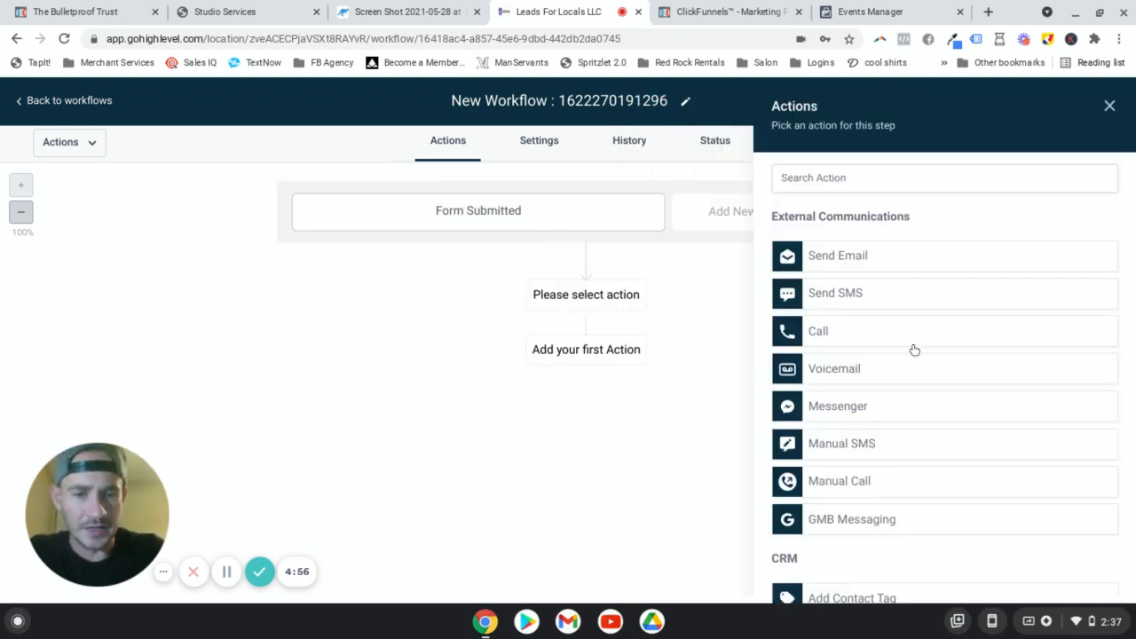
scroll(down, 3)
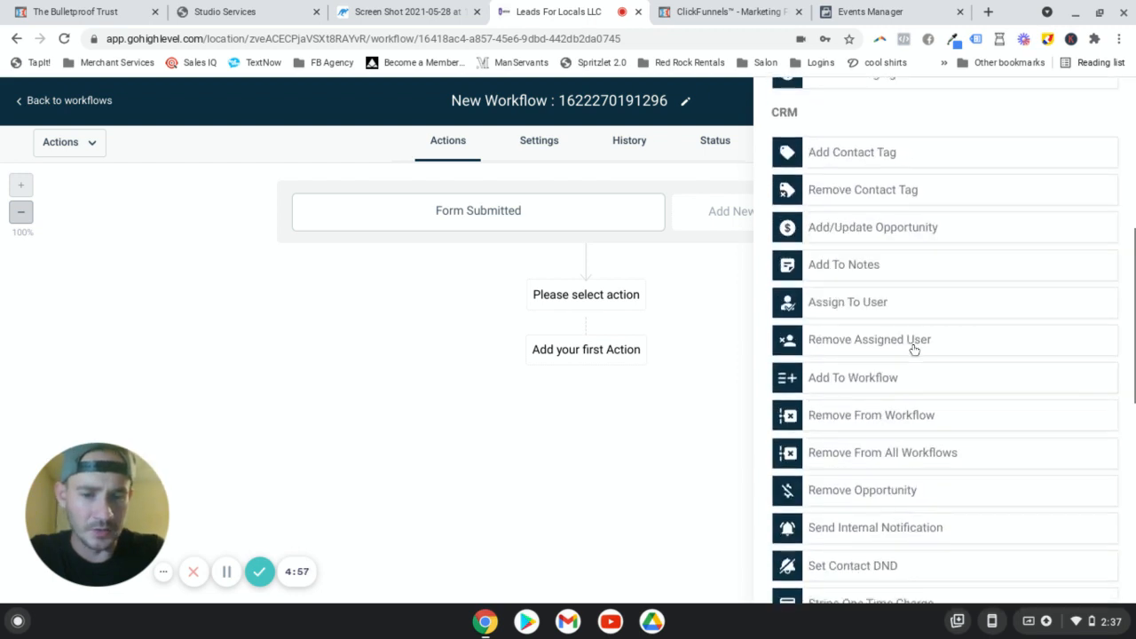
scroll(down, 3)
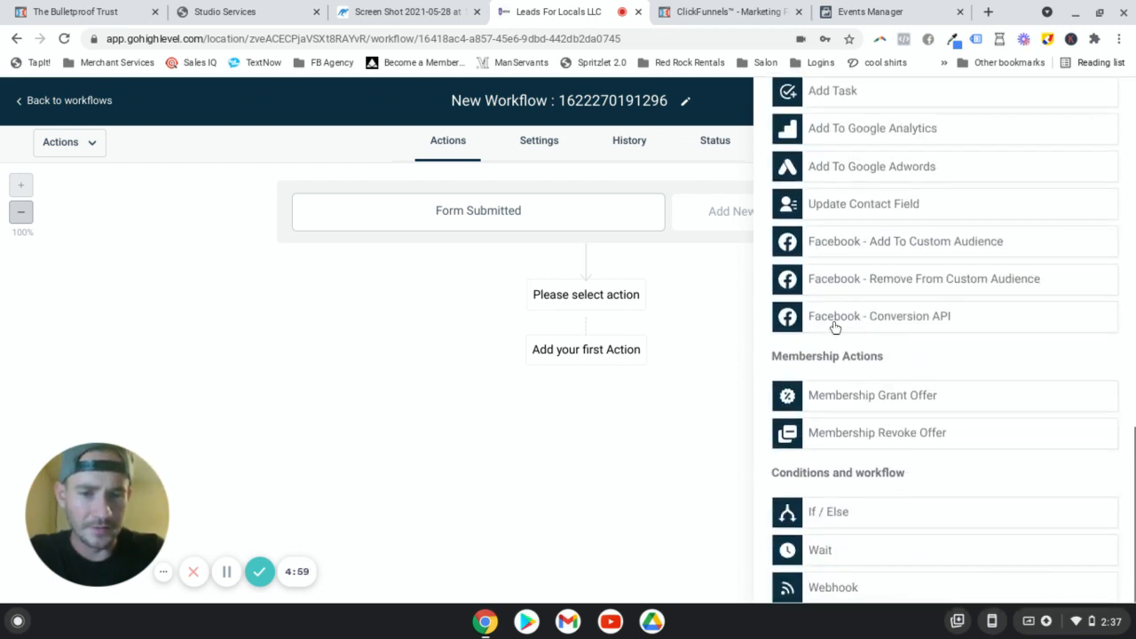
click(879, 316)
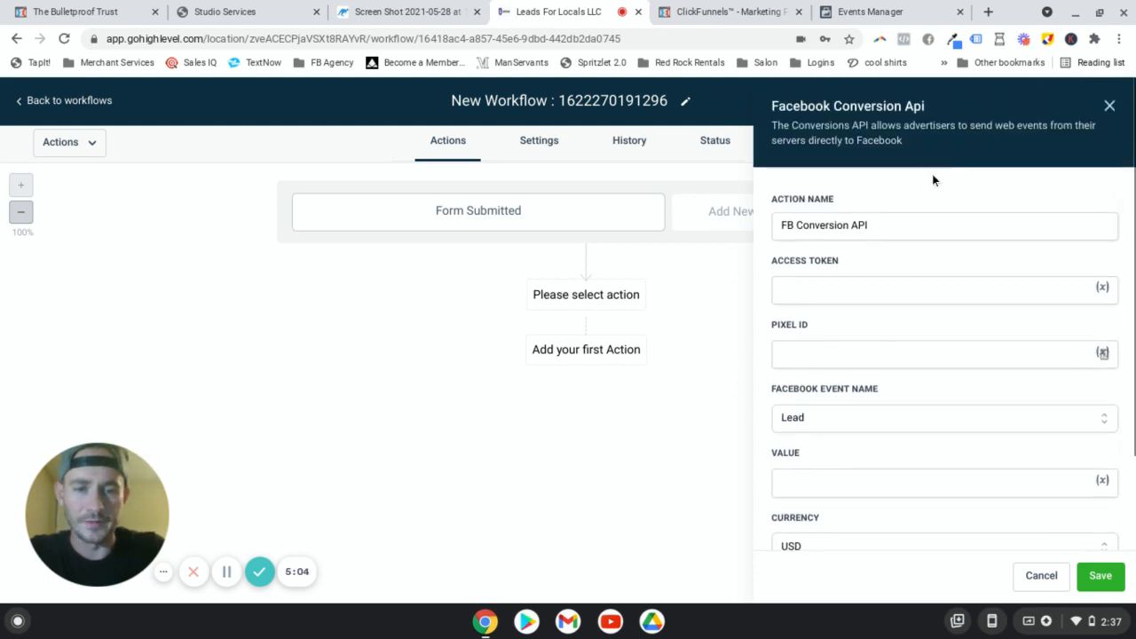
mouse_move(819, 280)
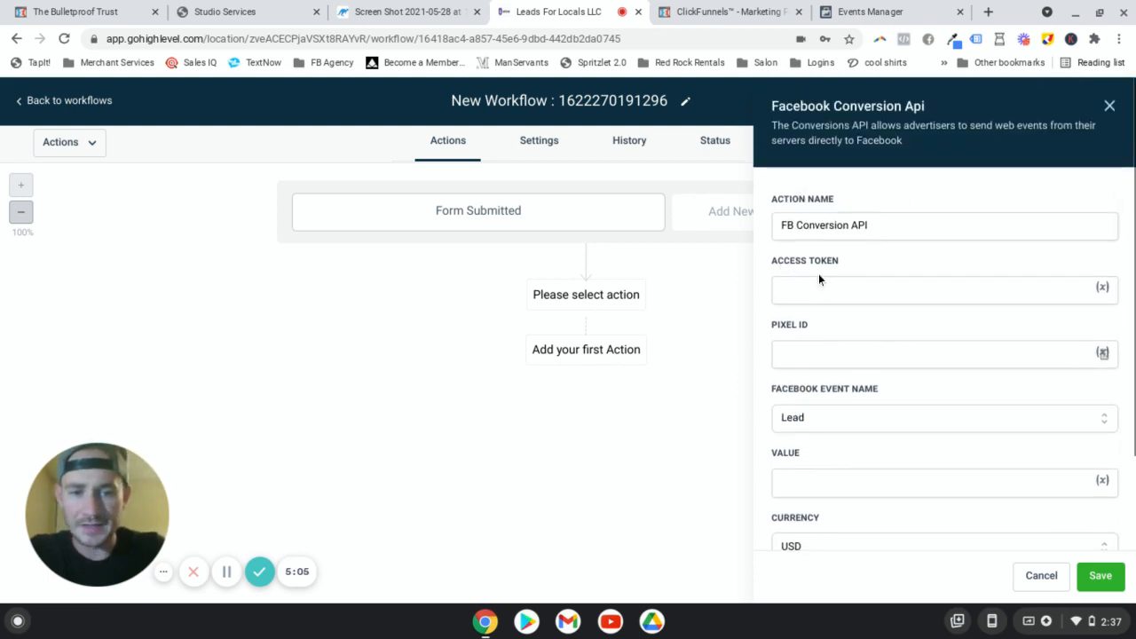
- Generate and copy the pixel's Conversions API access token, then copy the Pixel ID
click(870, 12)
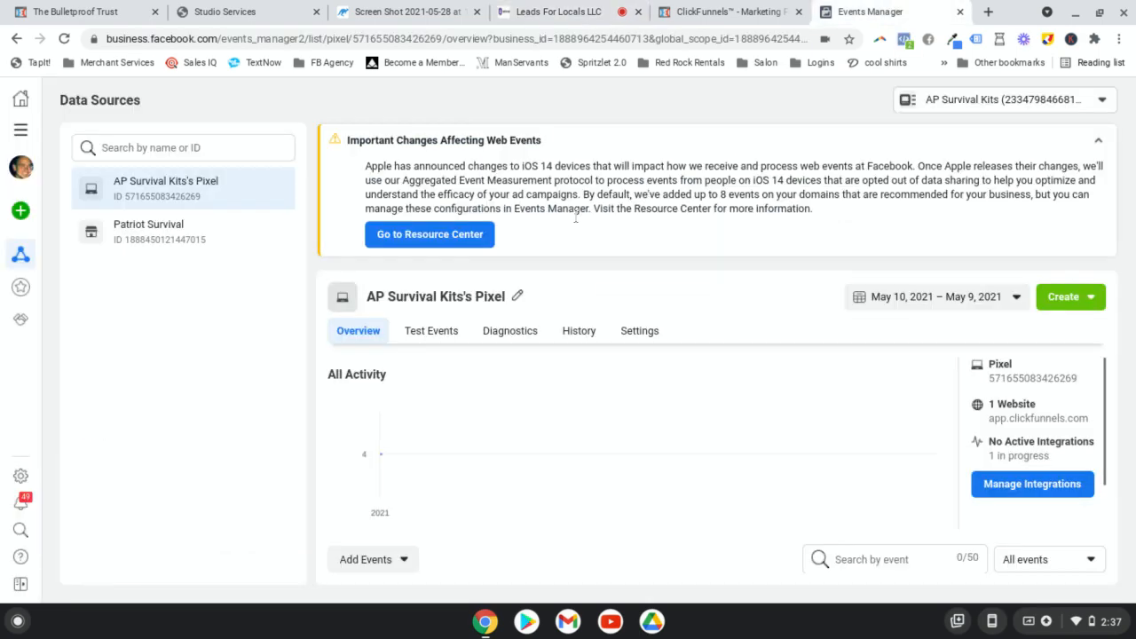
click(640, 331)
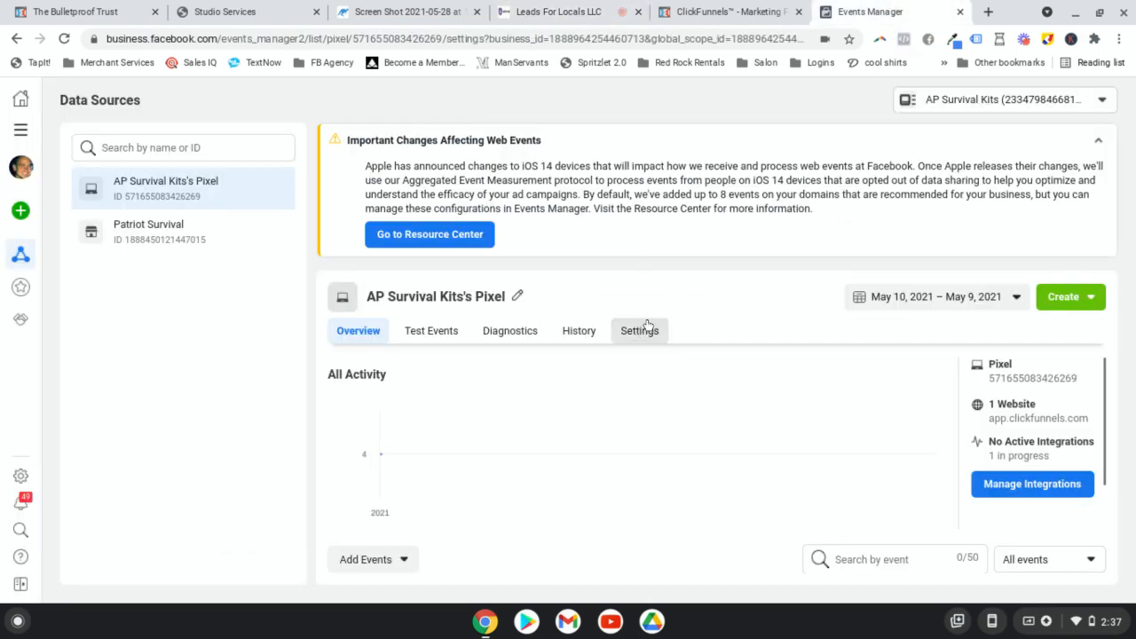
click(639, 330)
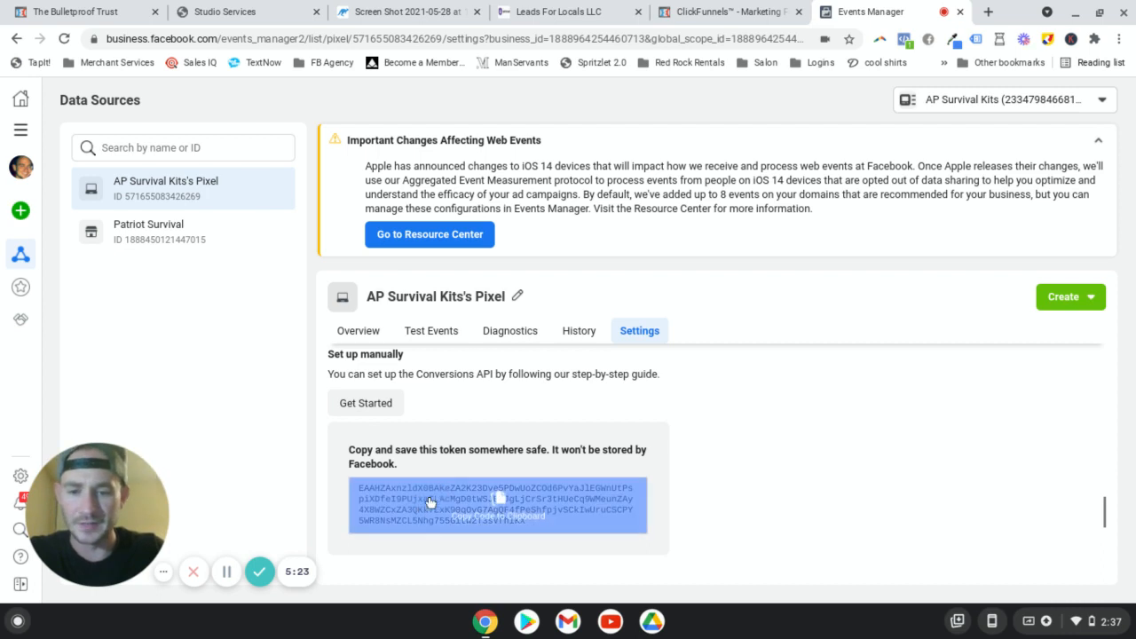
click(498, 502)
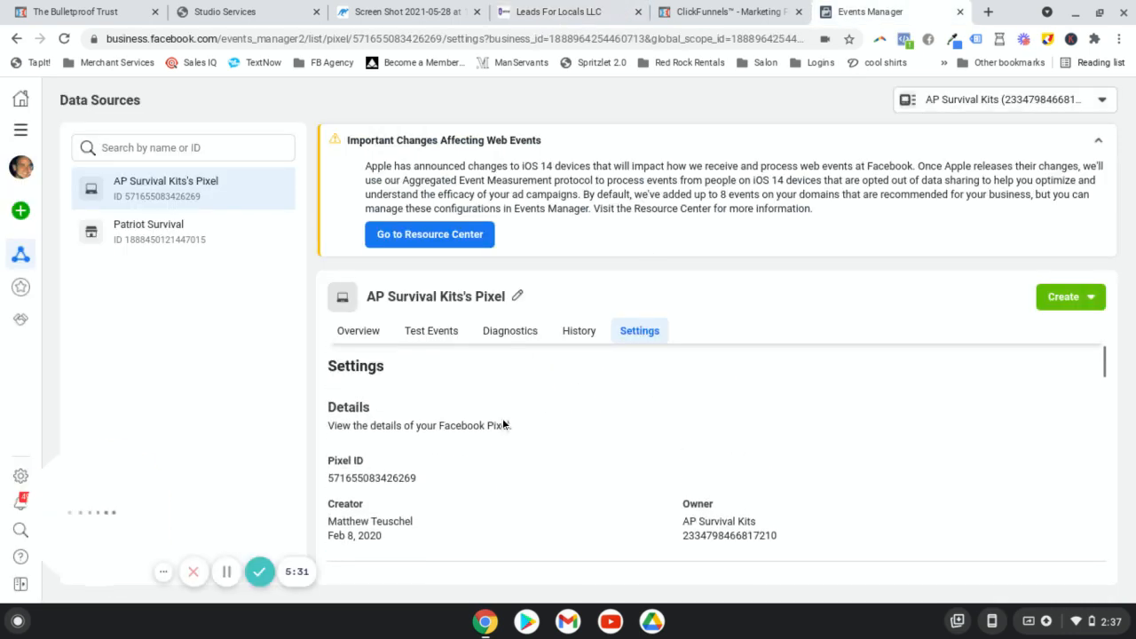
click(372, 478)
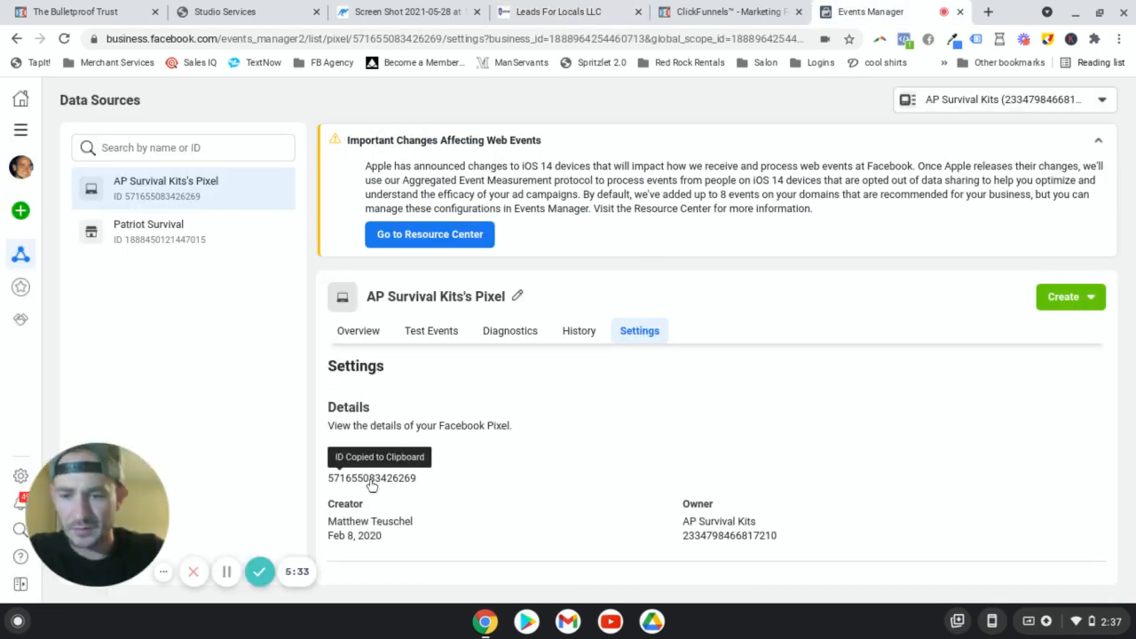
click(719, 11)
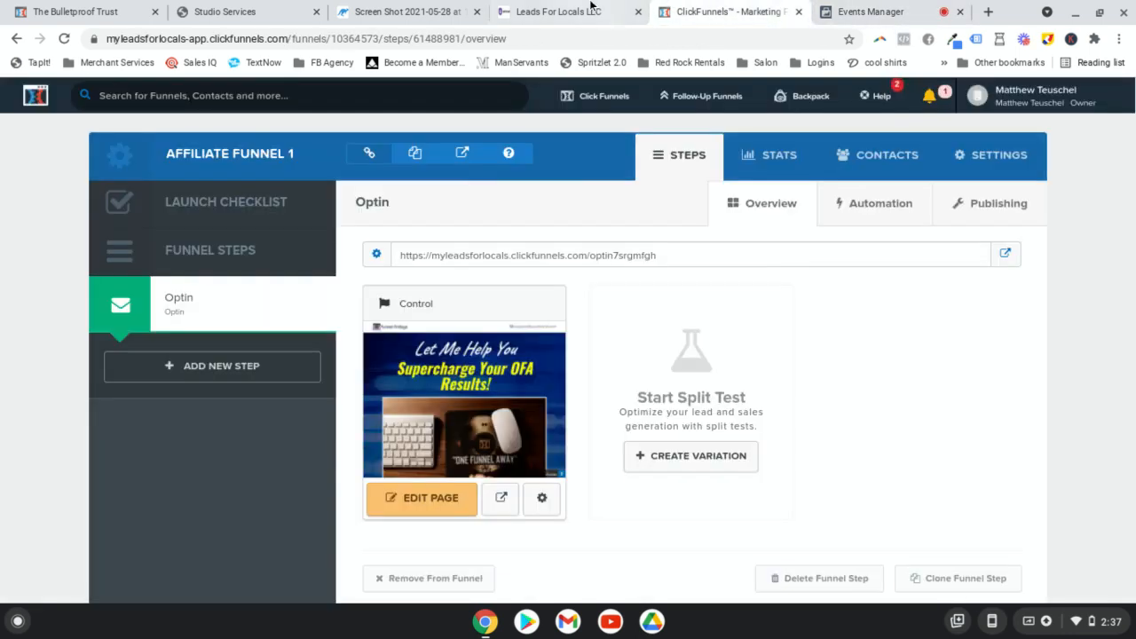
click(561, 12)
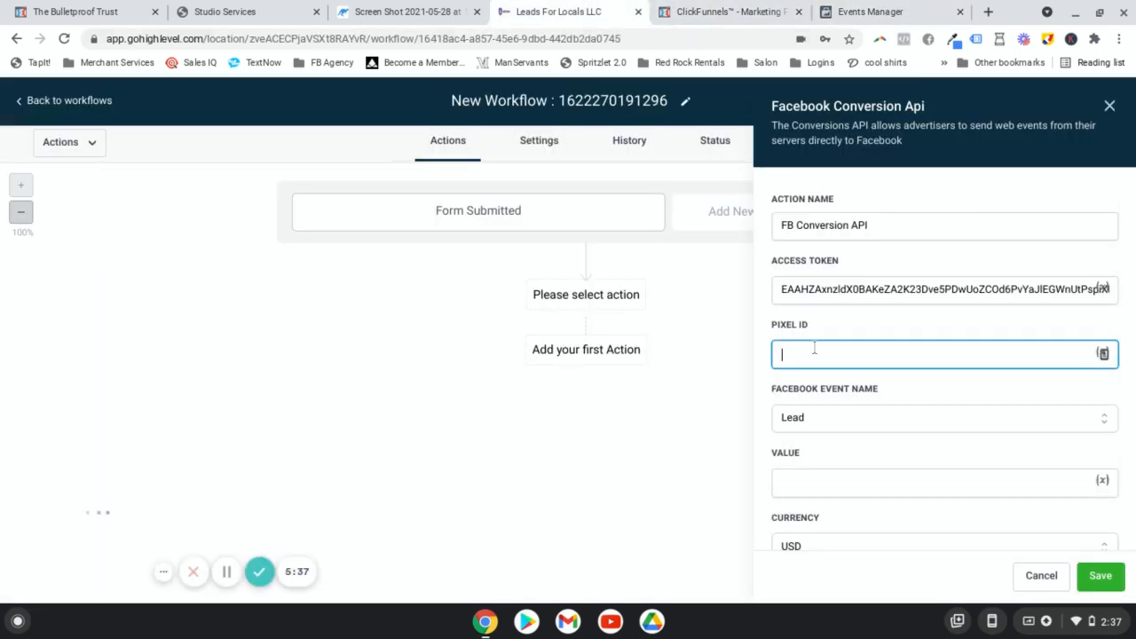
text(571655083426269)
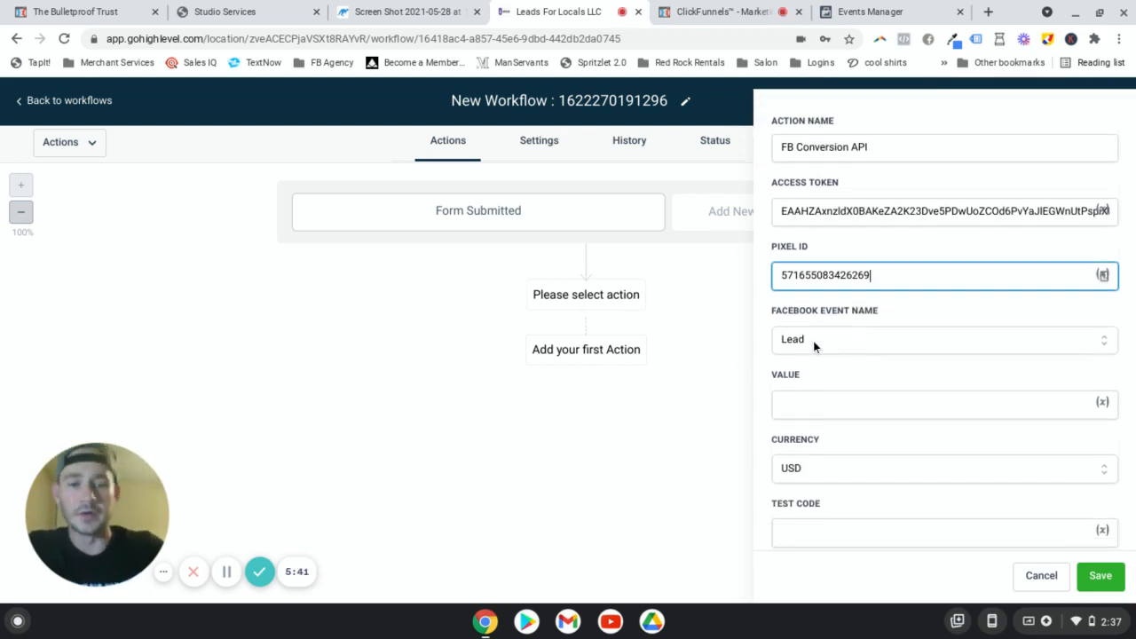
mouse_move(868, 343)
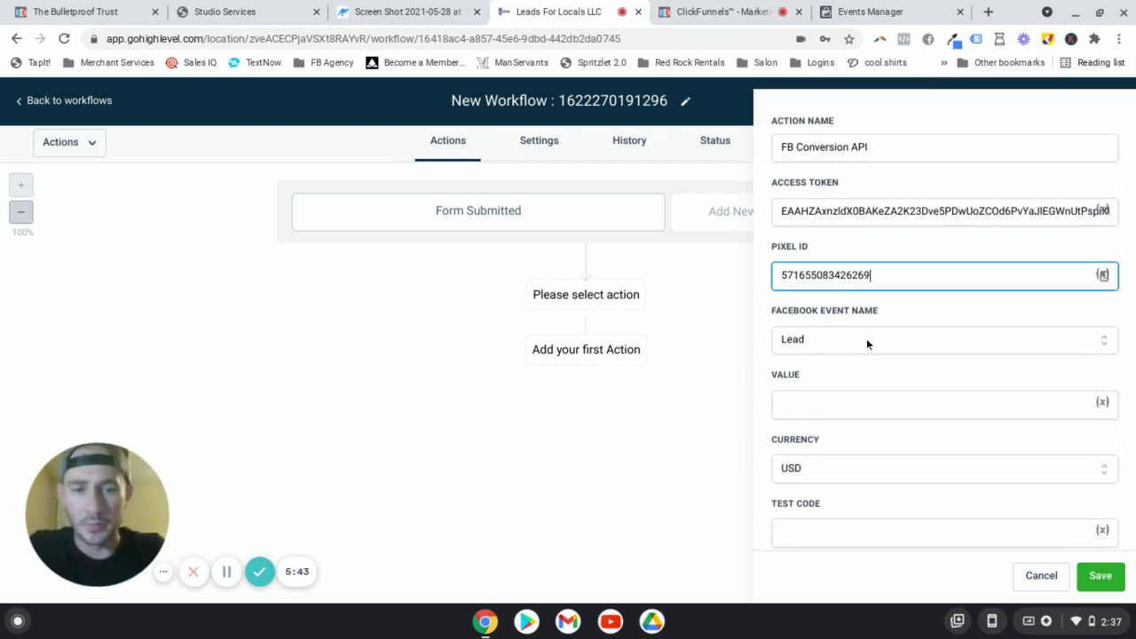
click(944, 339)
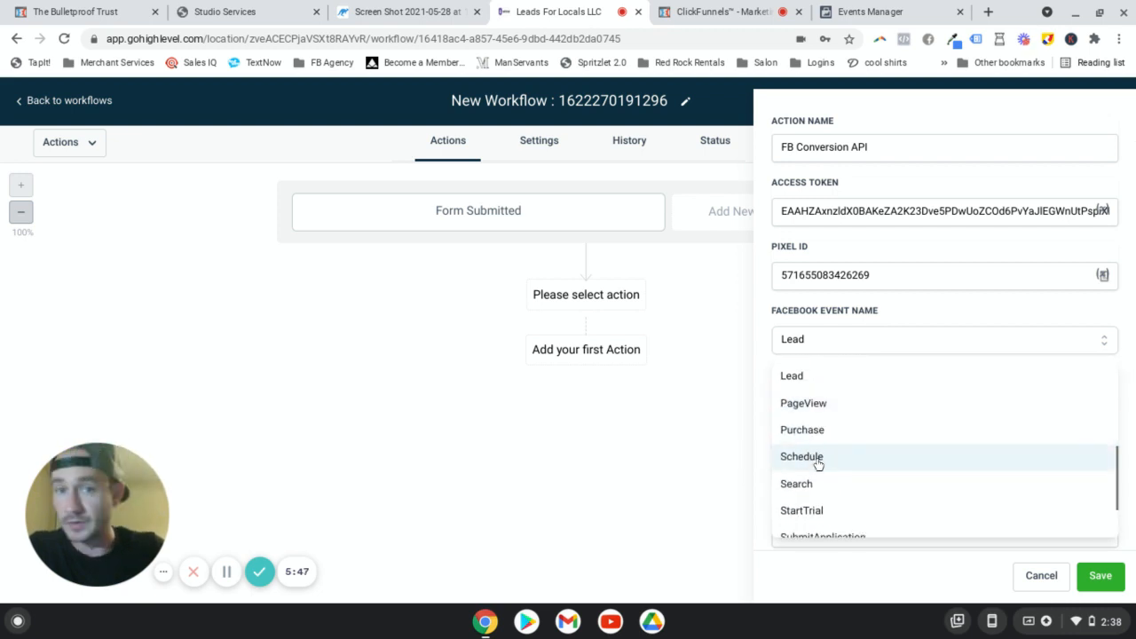
scroll(down, 3)
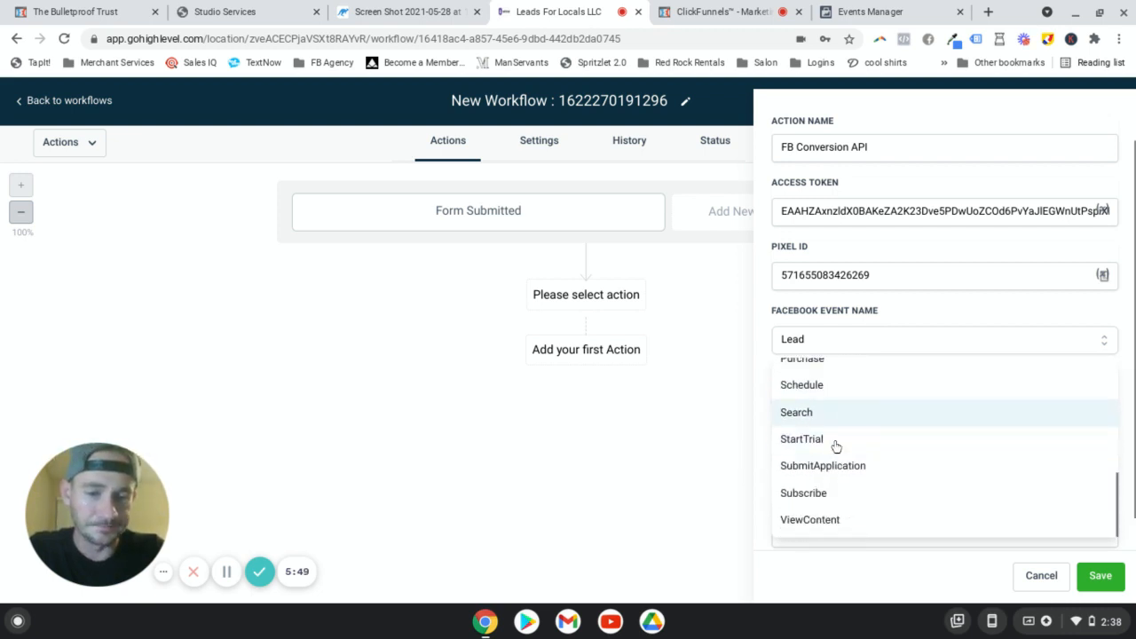
mouse_move(849, 473)
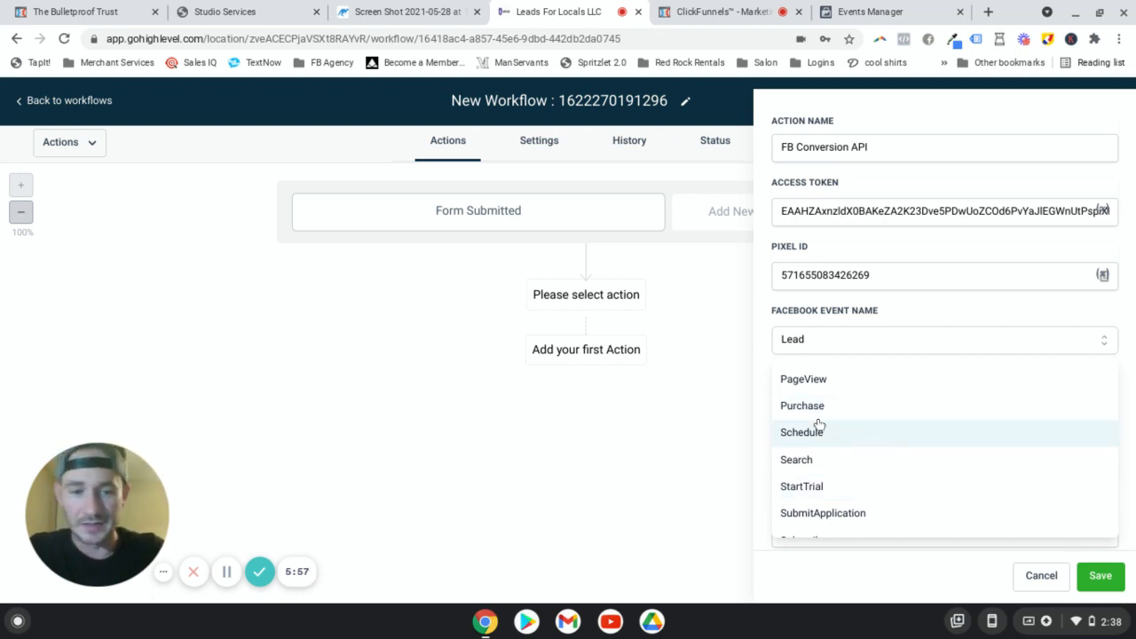
click(802, 406)
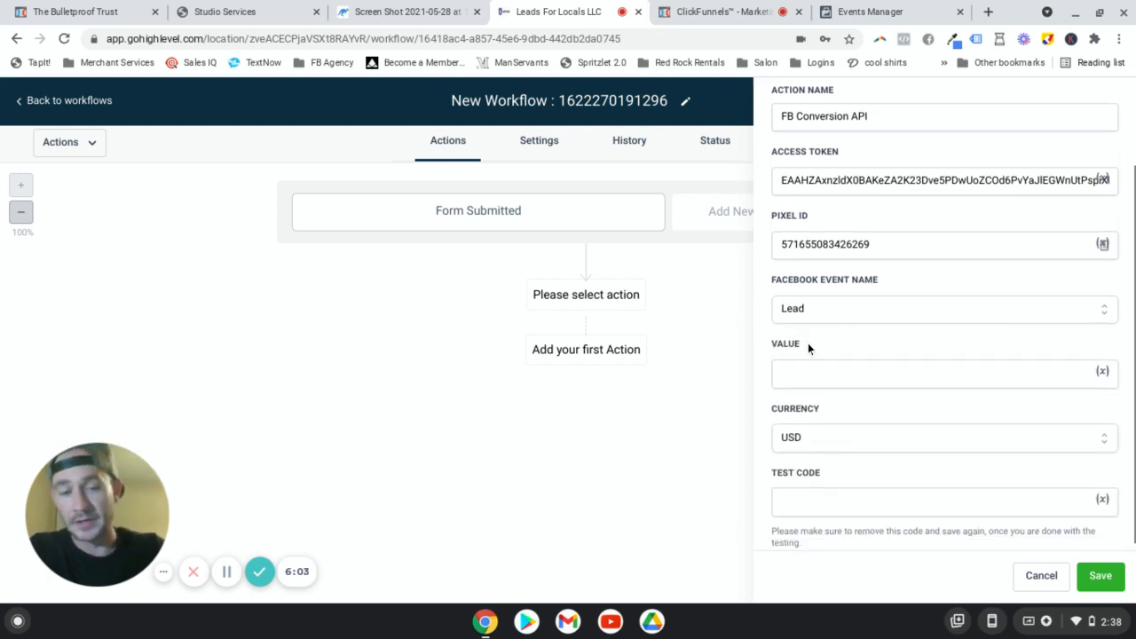
click(944, 373)
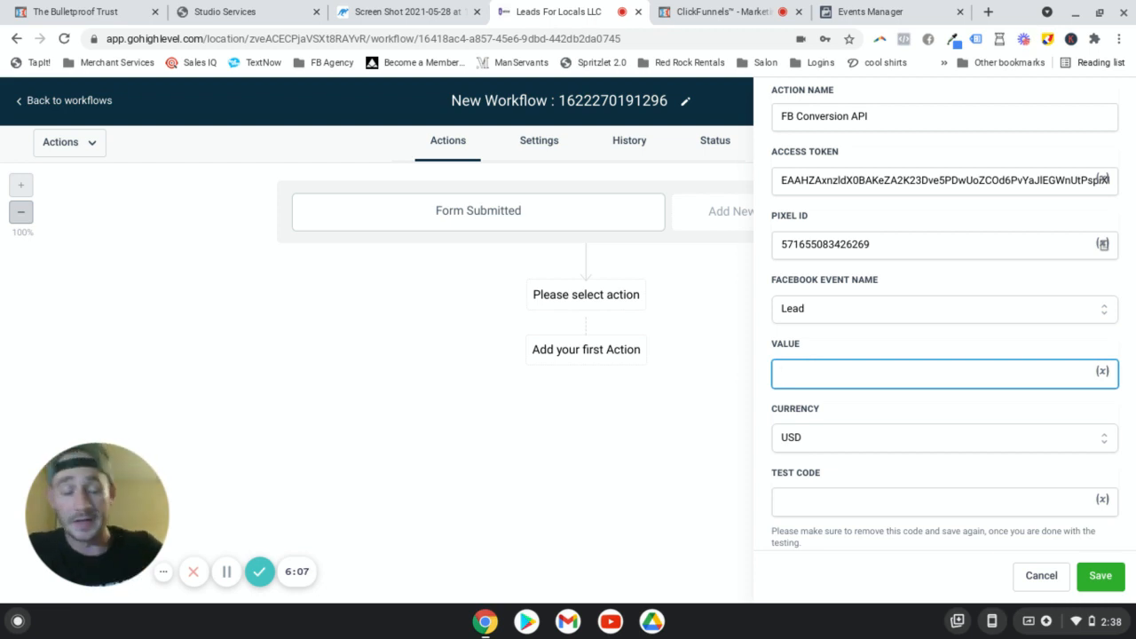
mouse_move(862, 347)
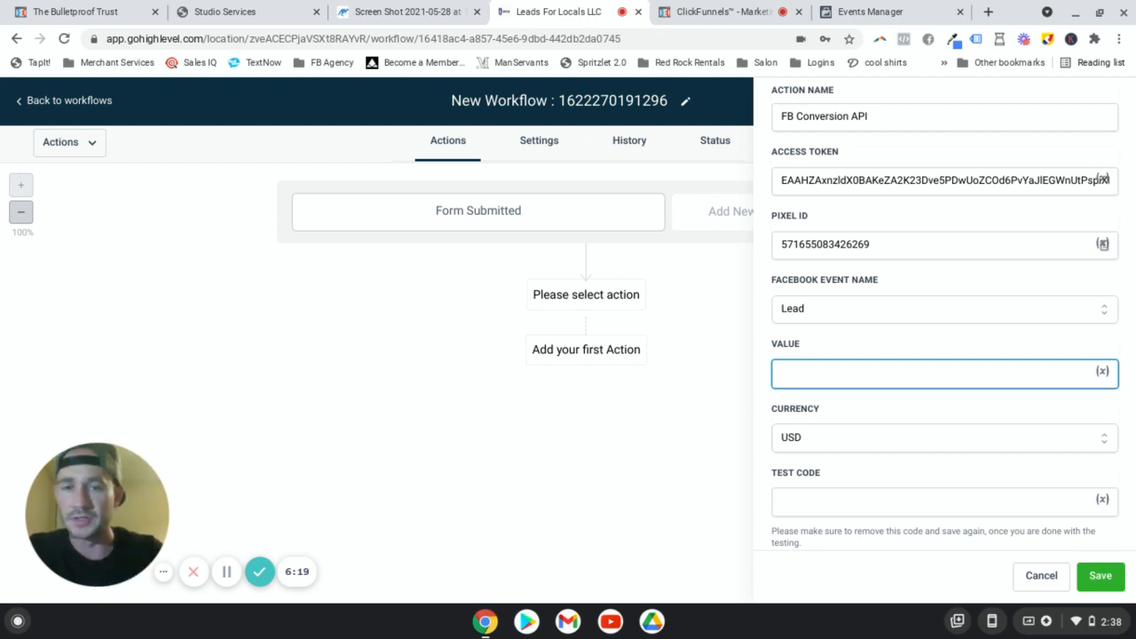
mouse_move(842, 362)
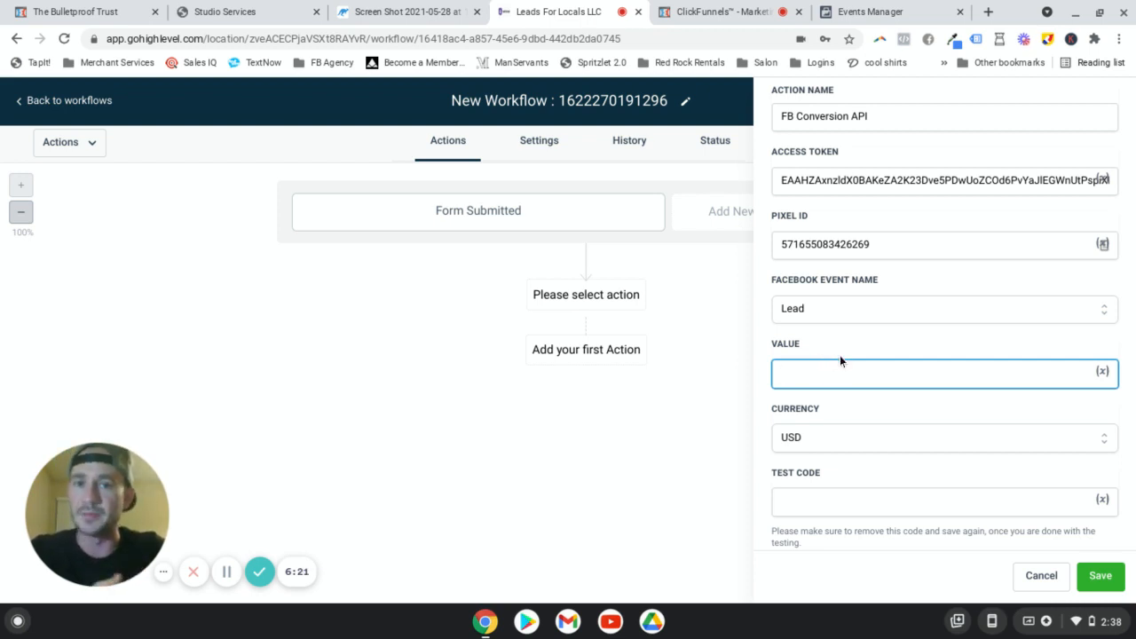
mouse_move(860, 343)
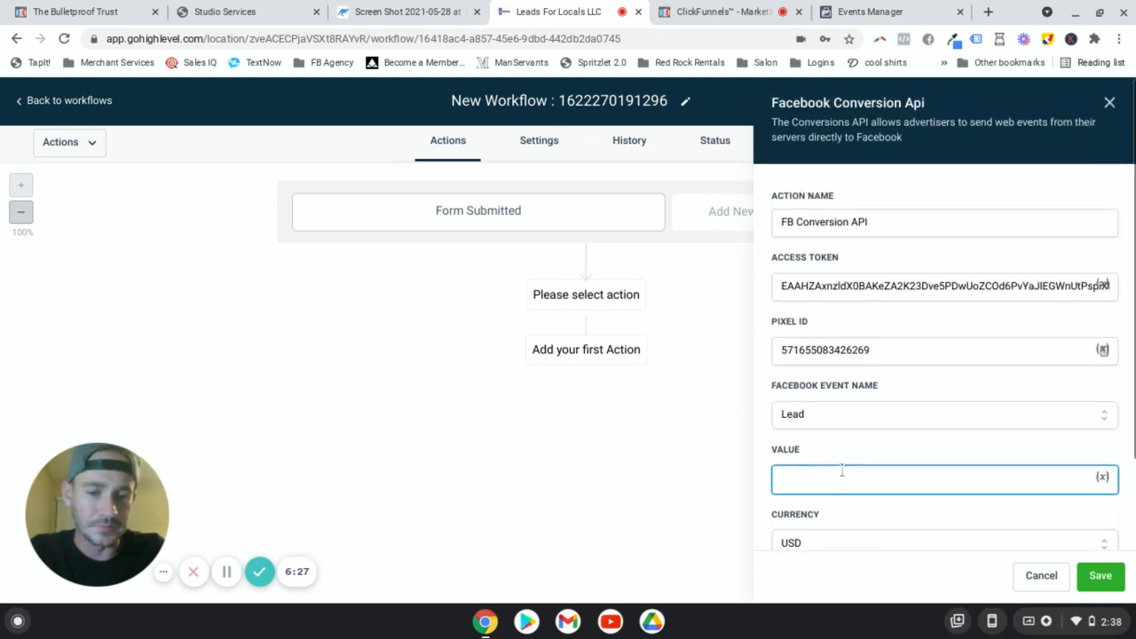
scroll(down, 3)
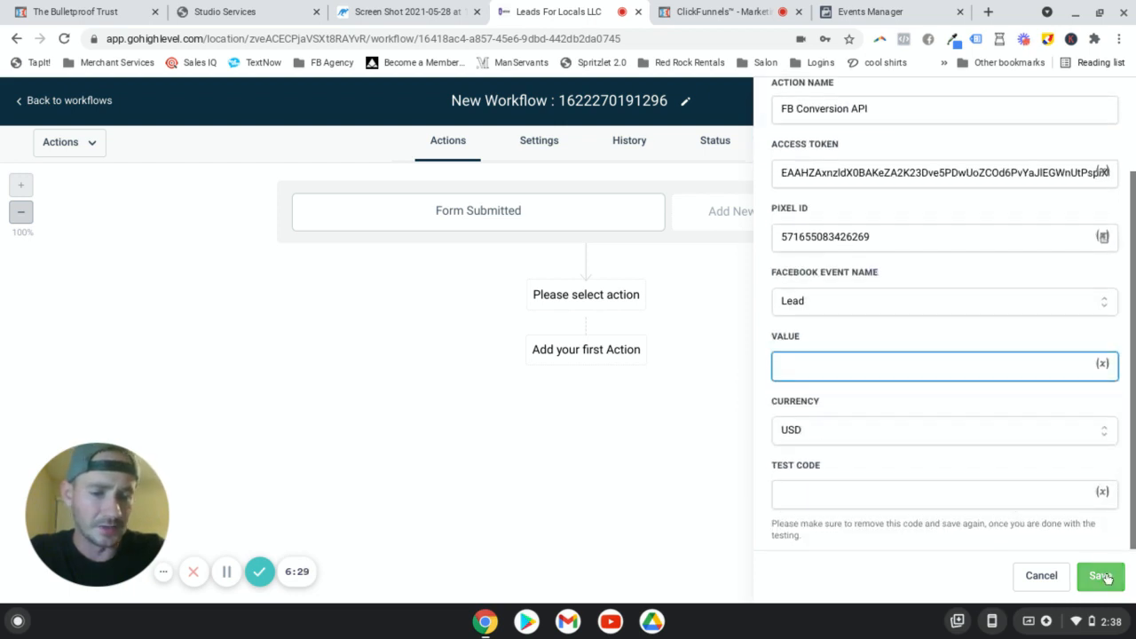
- Save the FB Conversion API action after Form Submitted and switch the workflow to Publish
click(891, 11)
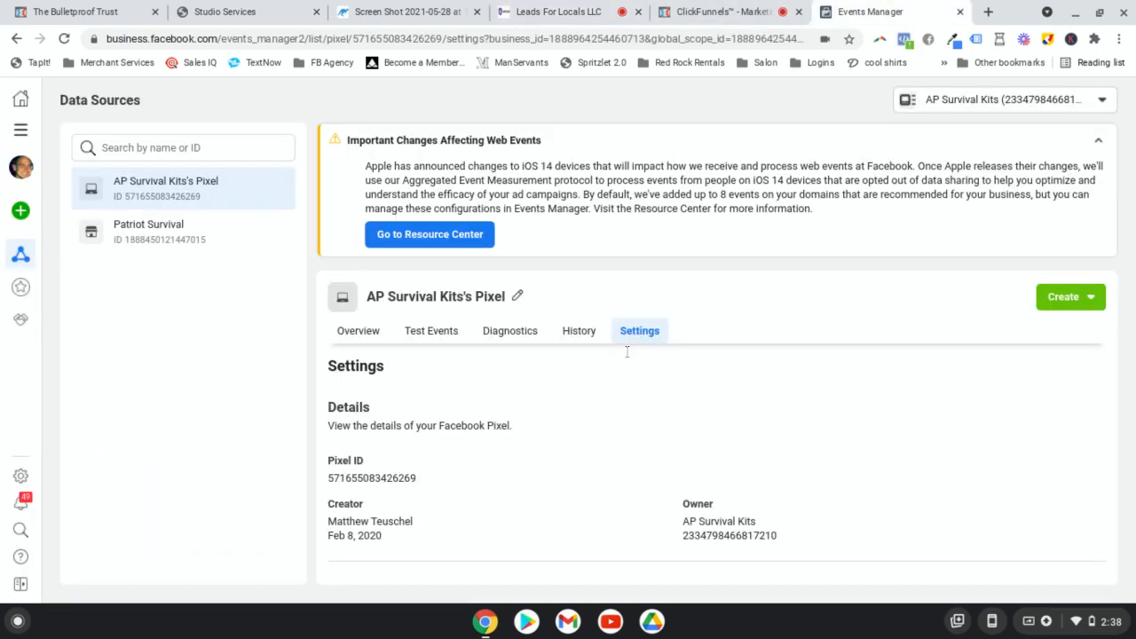
click(431, 330)
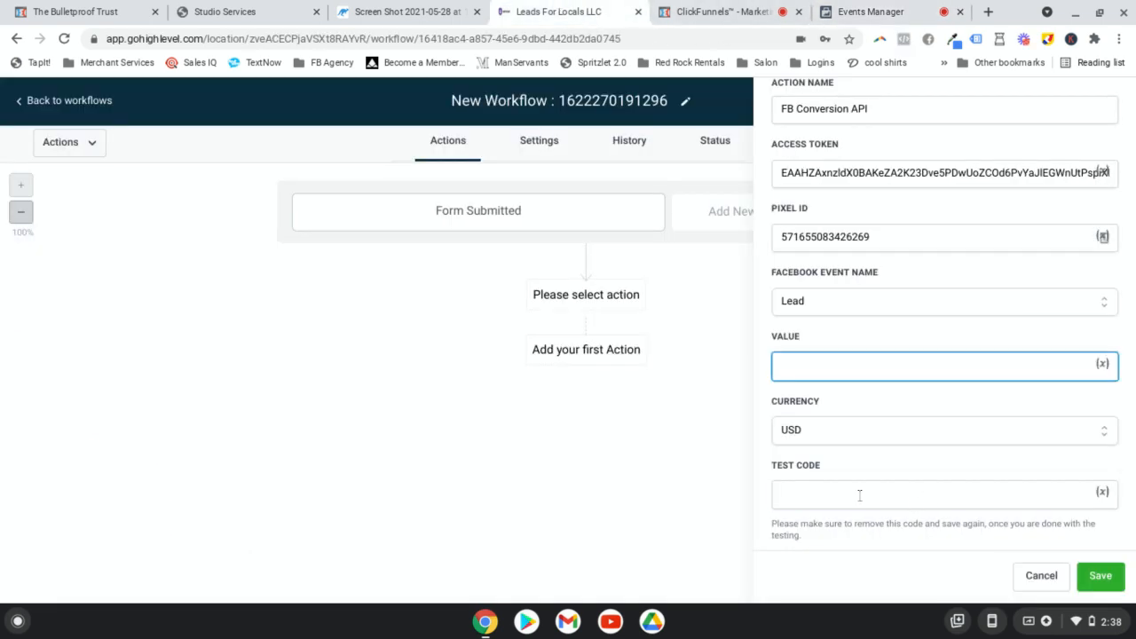
click(944, 495)
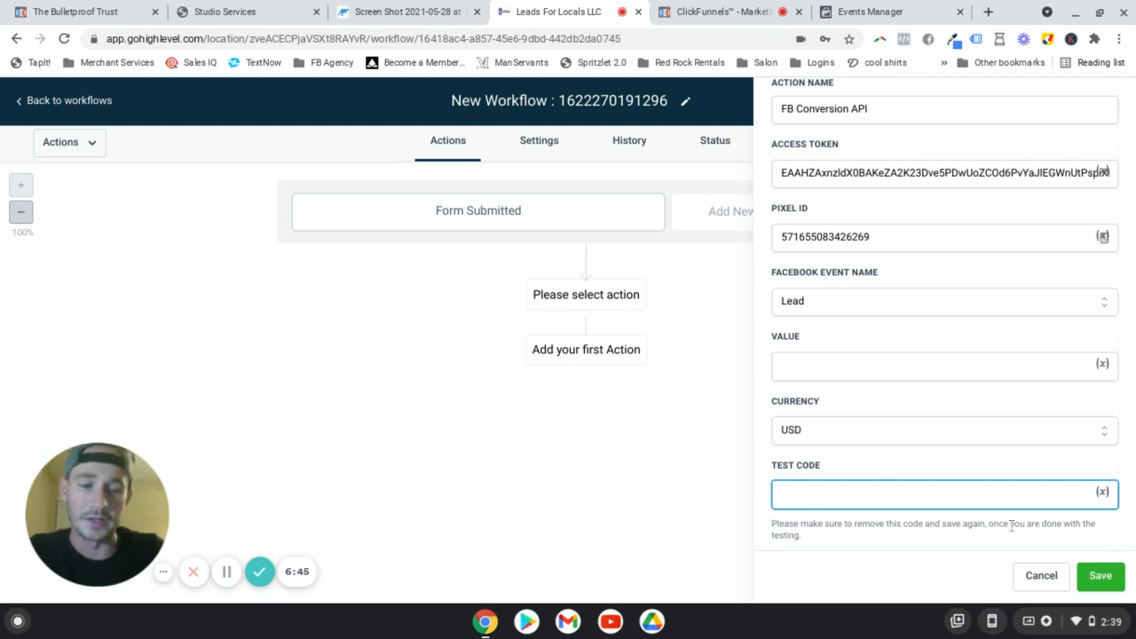
click(1100, 575)
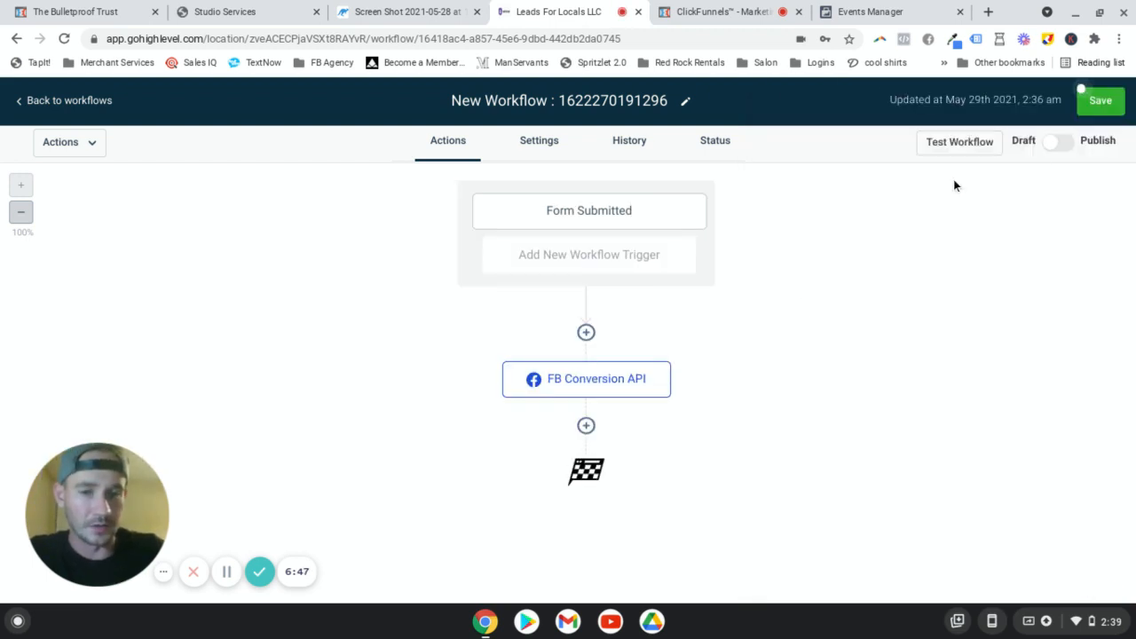
click(1059, 142)
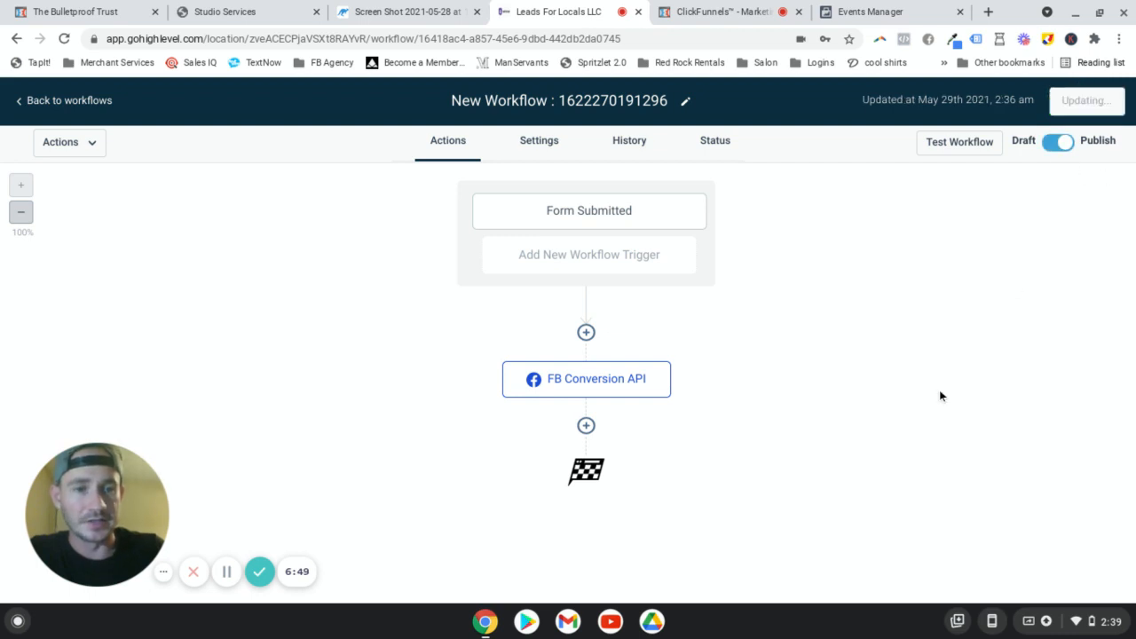